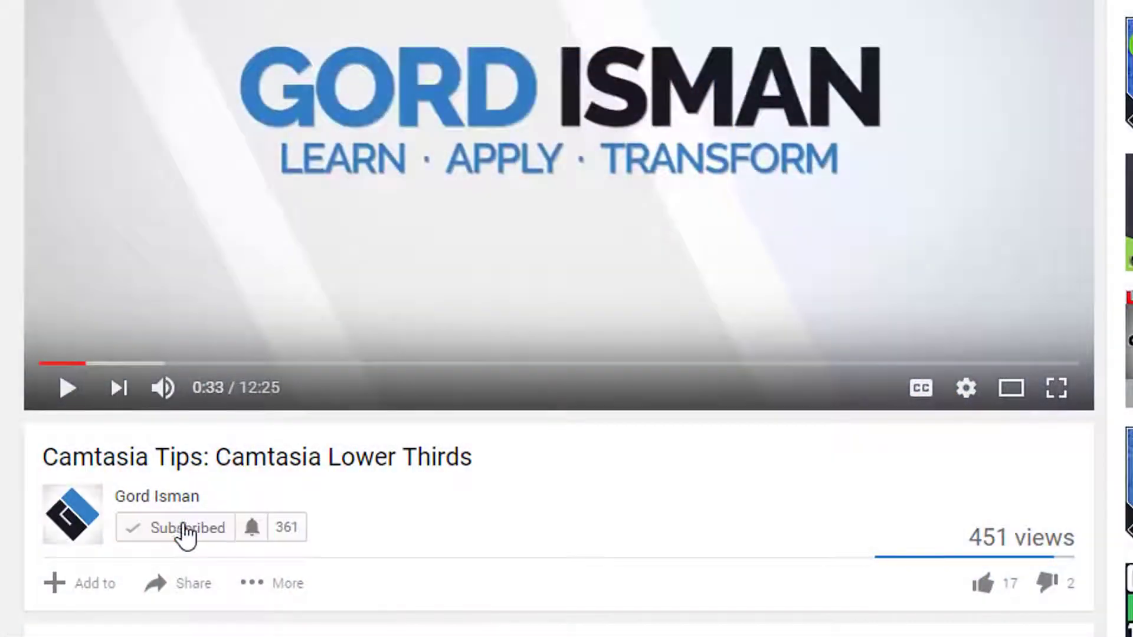
# - Enable 'Send me all notifications' for the subscribed tutorial channel from the bell menu
pyautogui.click(252, 527)
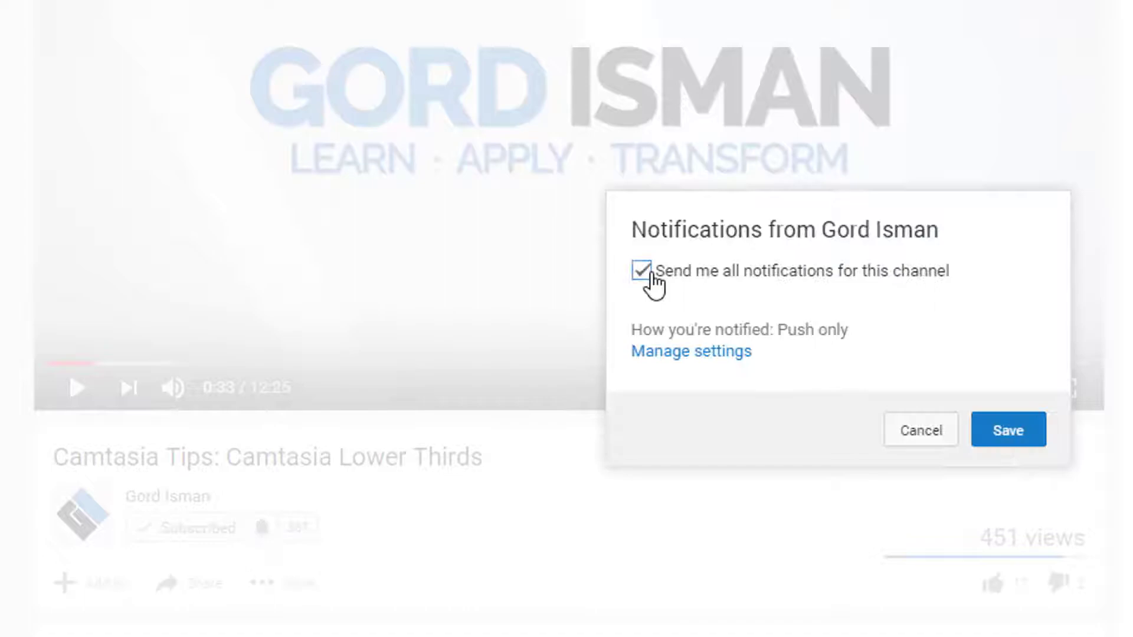
pyautogui.click(1008, 429)
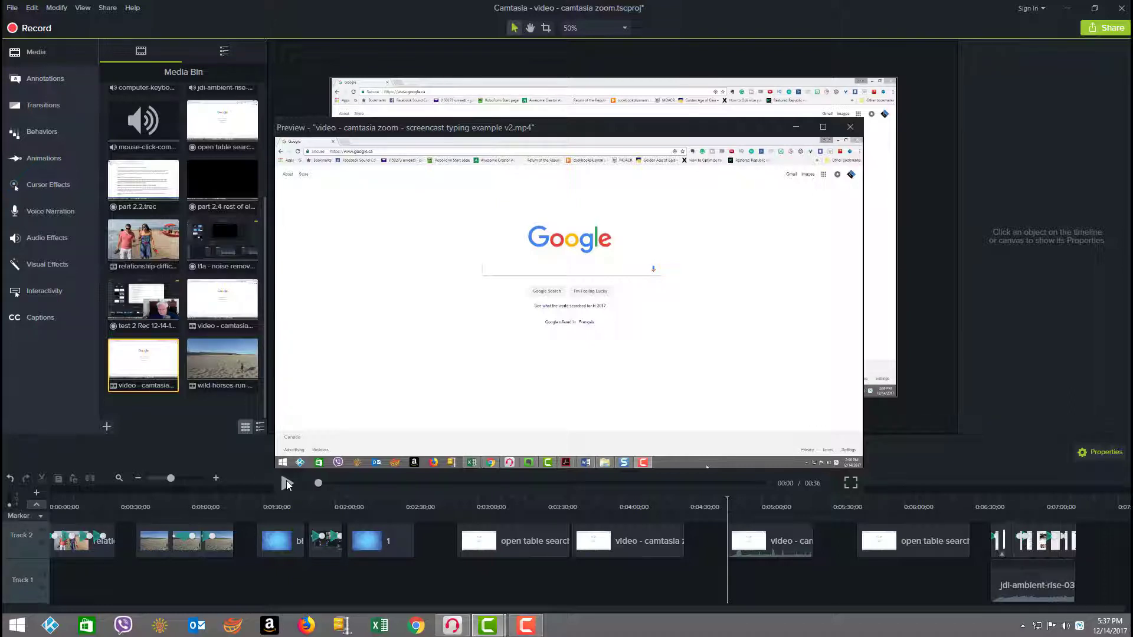
# - Play the typing screencast preview through the restaurant search
pyautogui.click(286, 483)
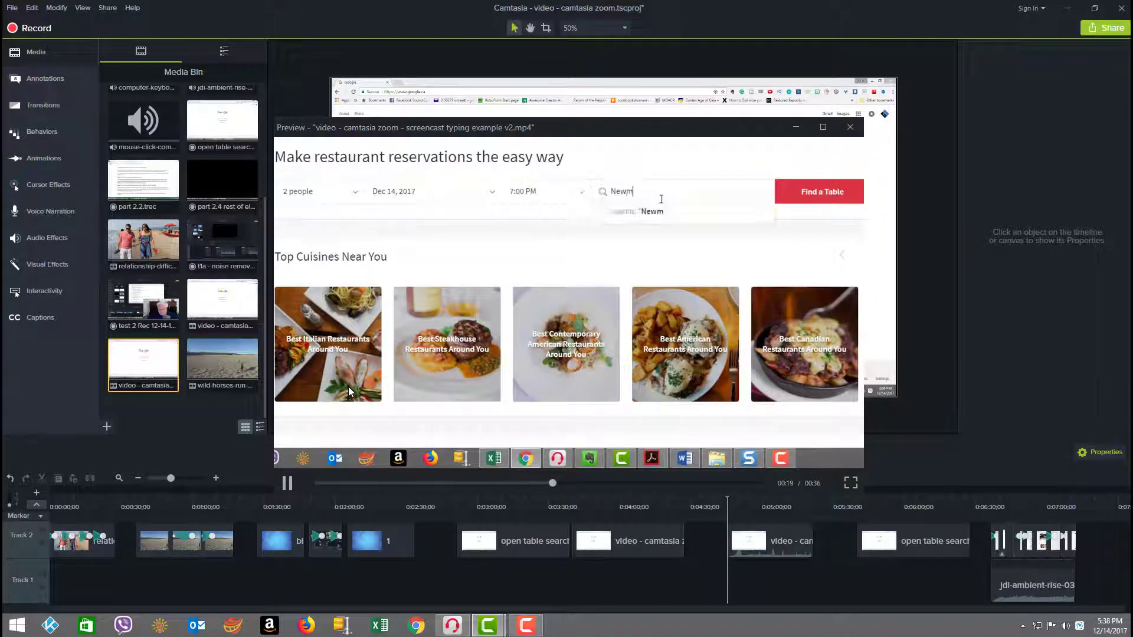
pyautogui.write('arket')
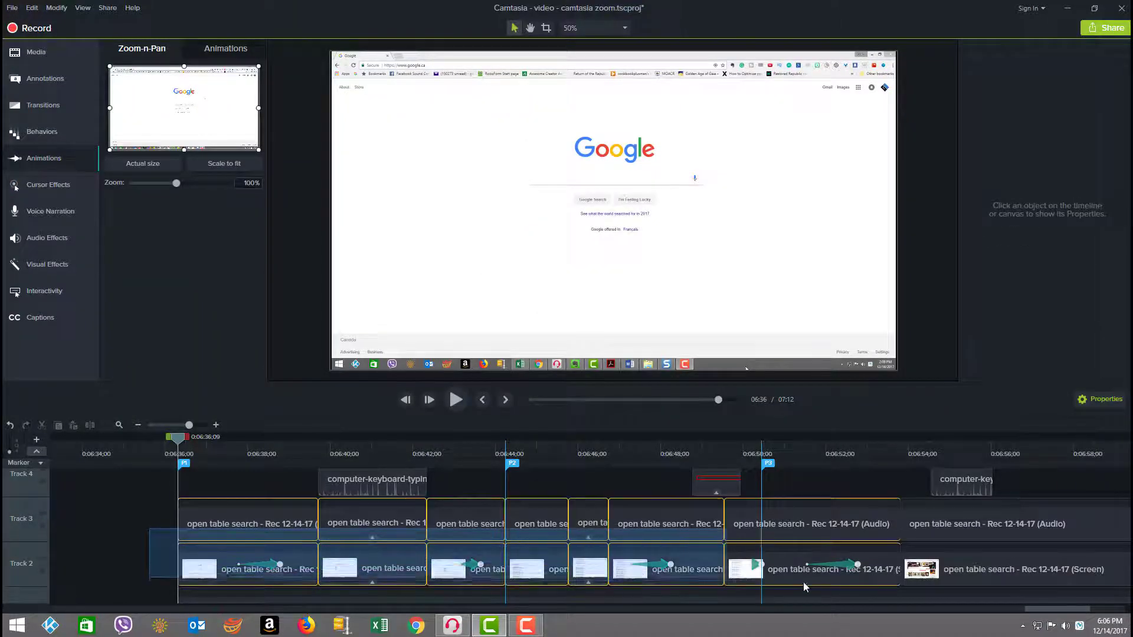
pyautogui.click(1019, 568)
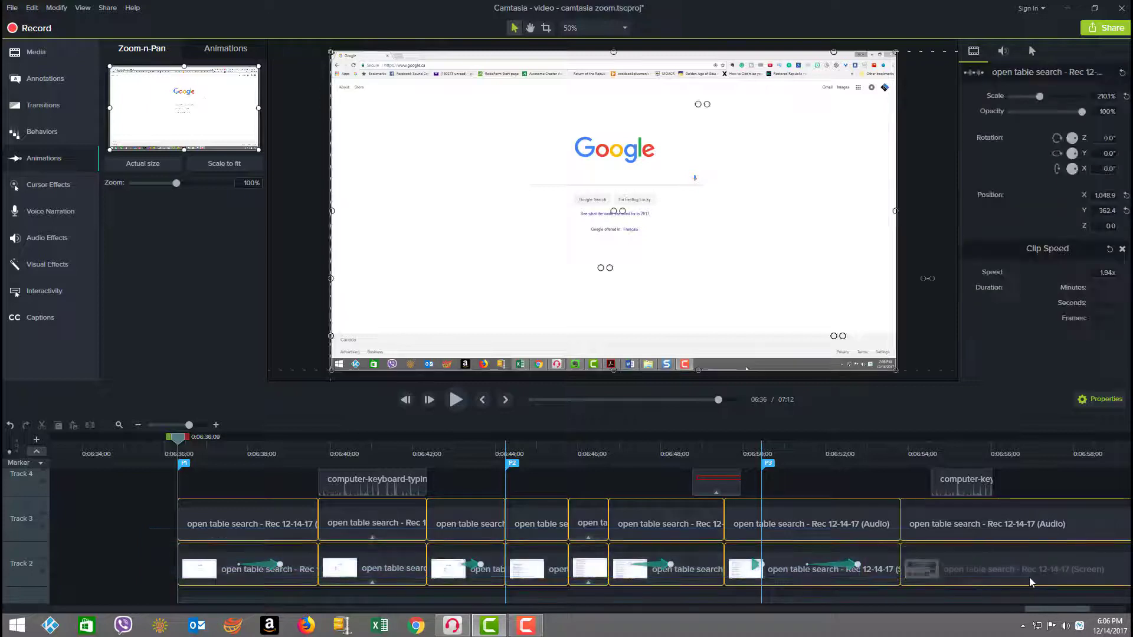
pyautogui.click(248, 567)
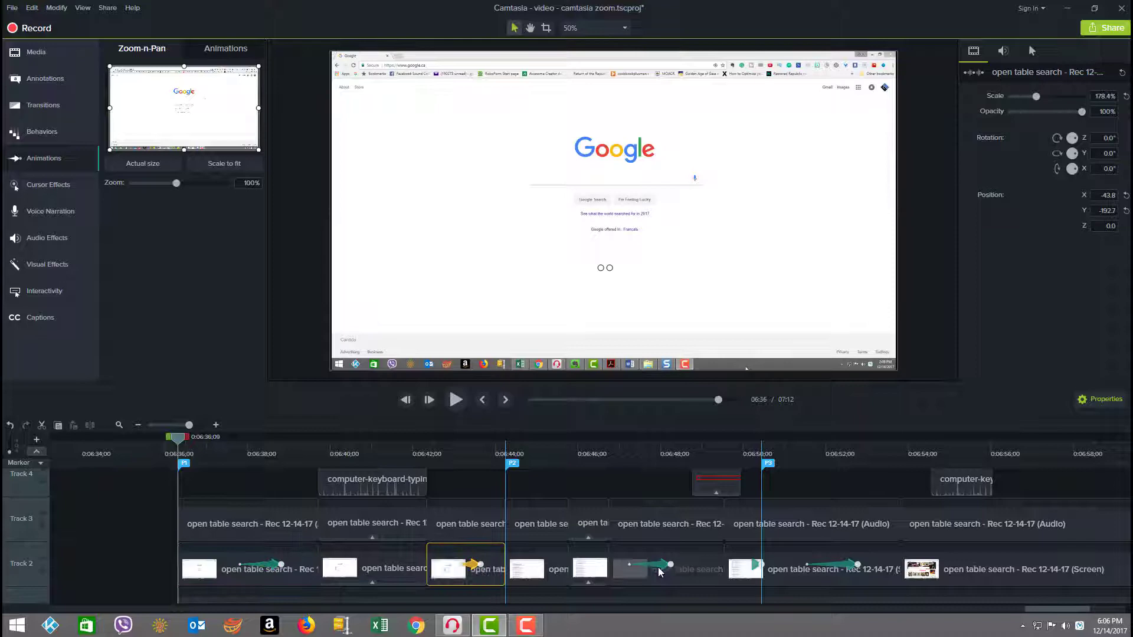
pyautogui.click(665, 569)
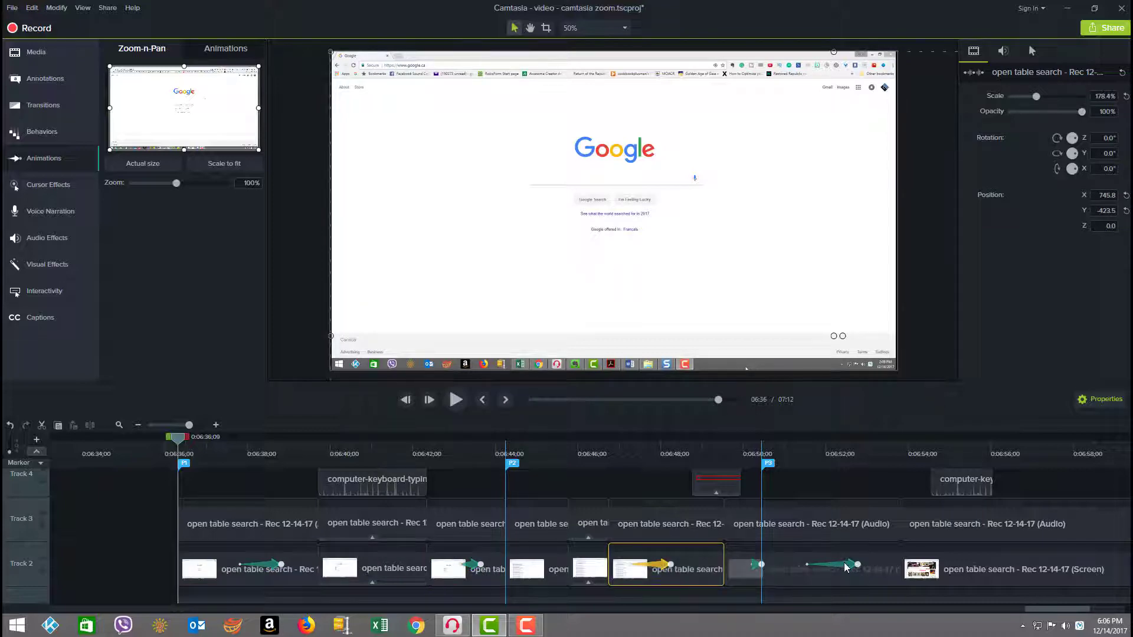
pyautogui.click(812, 569)
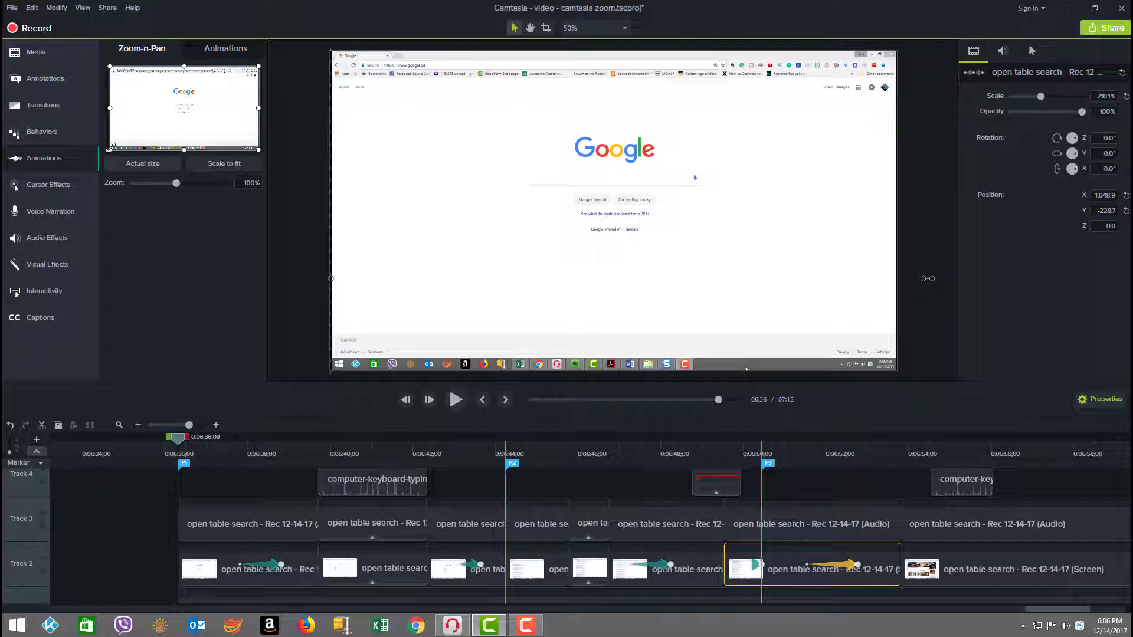
pyautogui.click(43, 157)
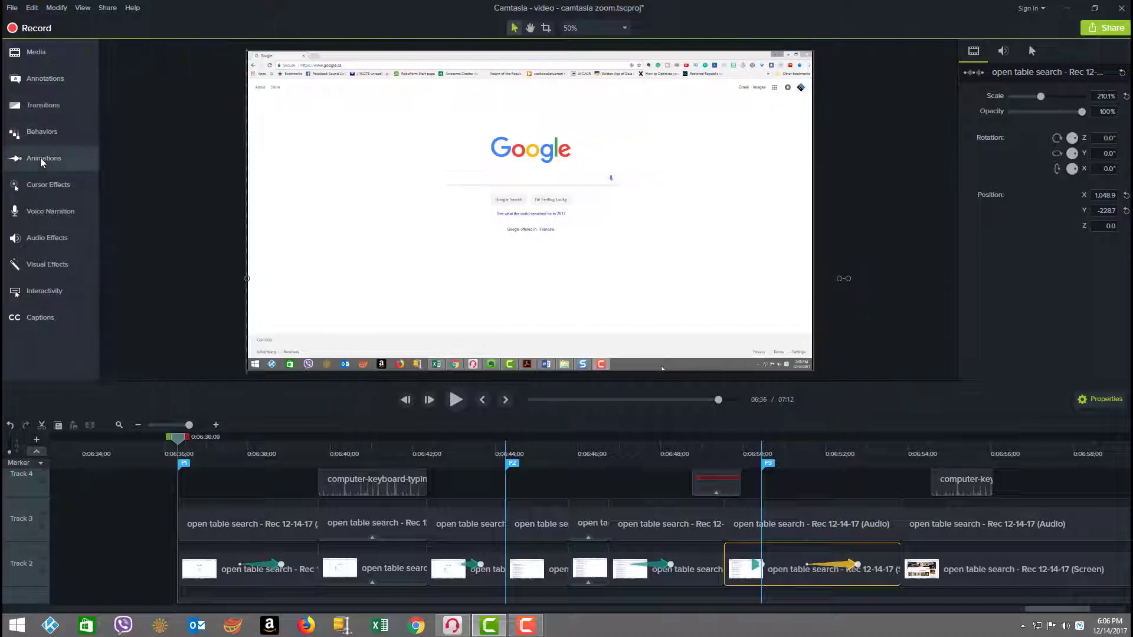
pyautogui.click(43, 158)
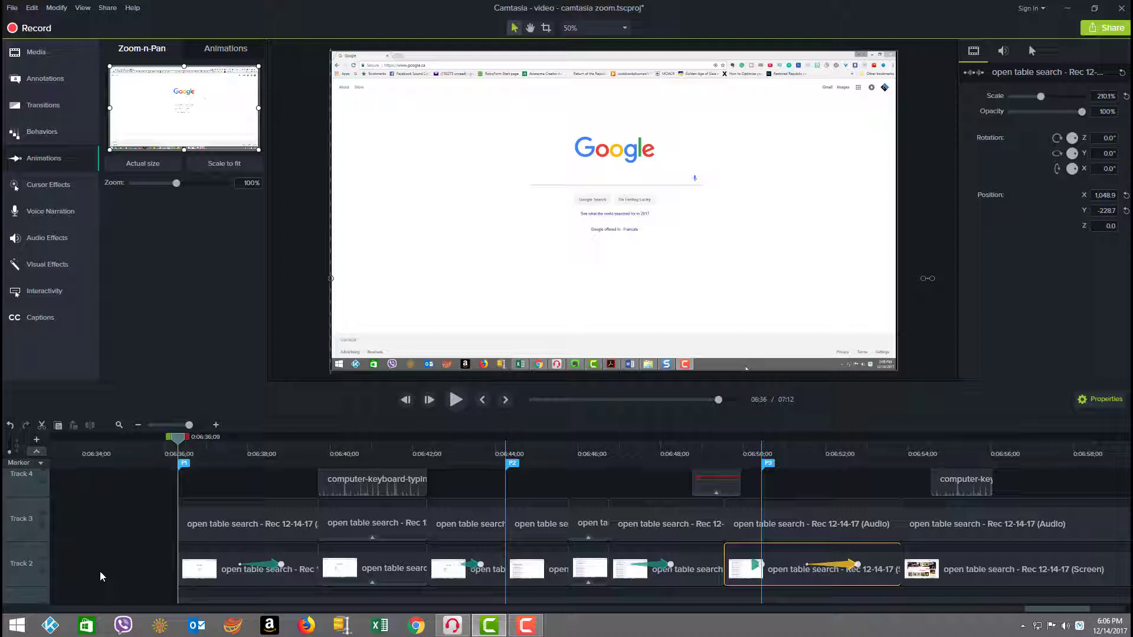
pyautogui.moveTo(153, 589)
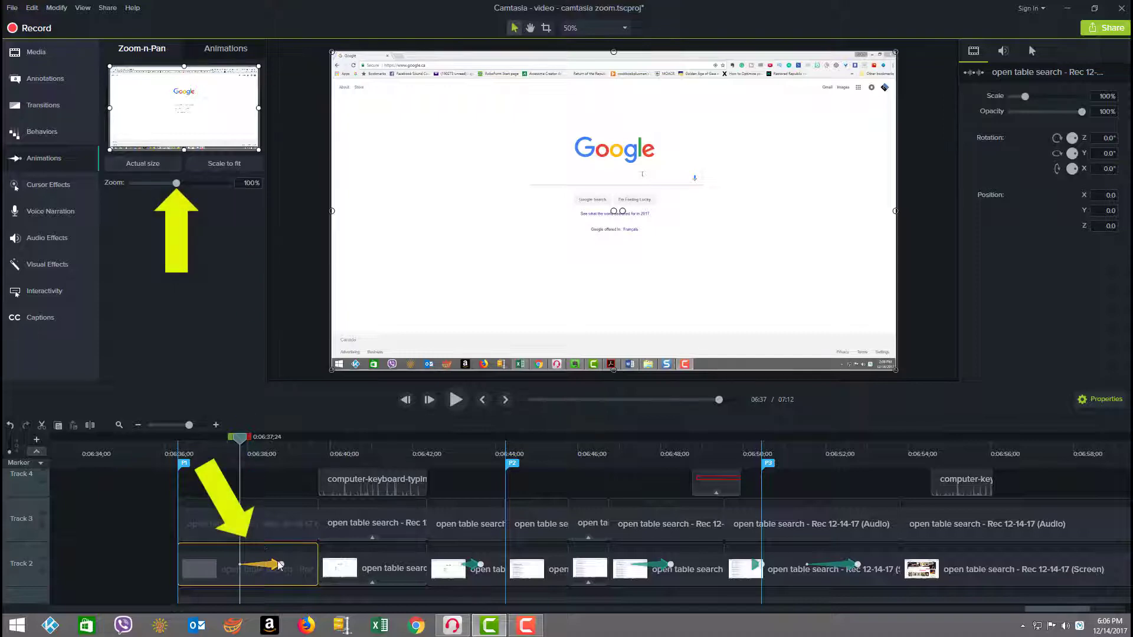
pyautogui.moveTo(211, 401)
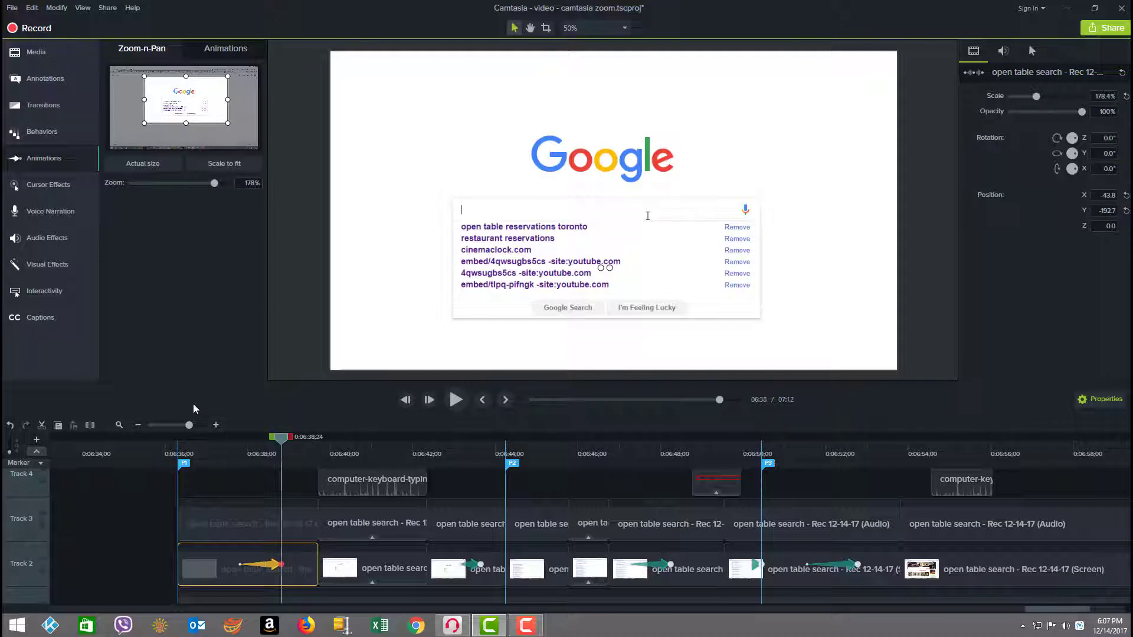
pyautogui.moveTo(231, 142)
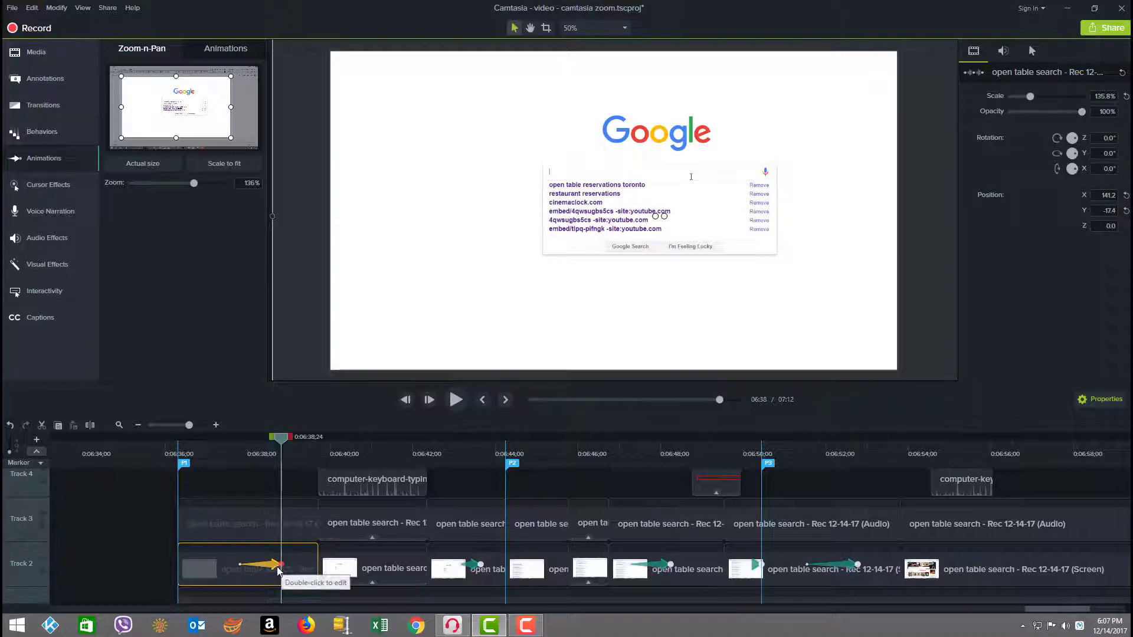
pyautogui.moveTo(190, 209)
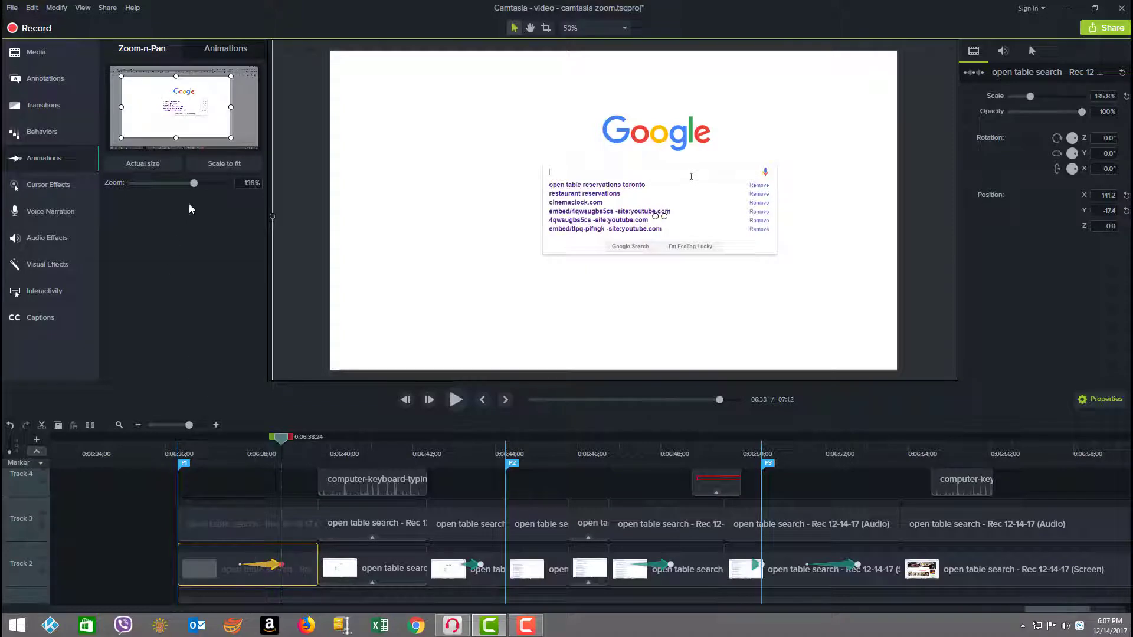
# - Adjust the first clip's Zoom-n-Pan frame to center on the Google search box
pyautogui.moveTo(193, 183); pyautogui.dragTo(200, 183)
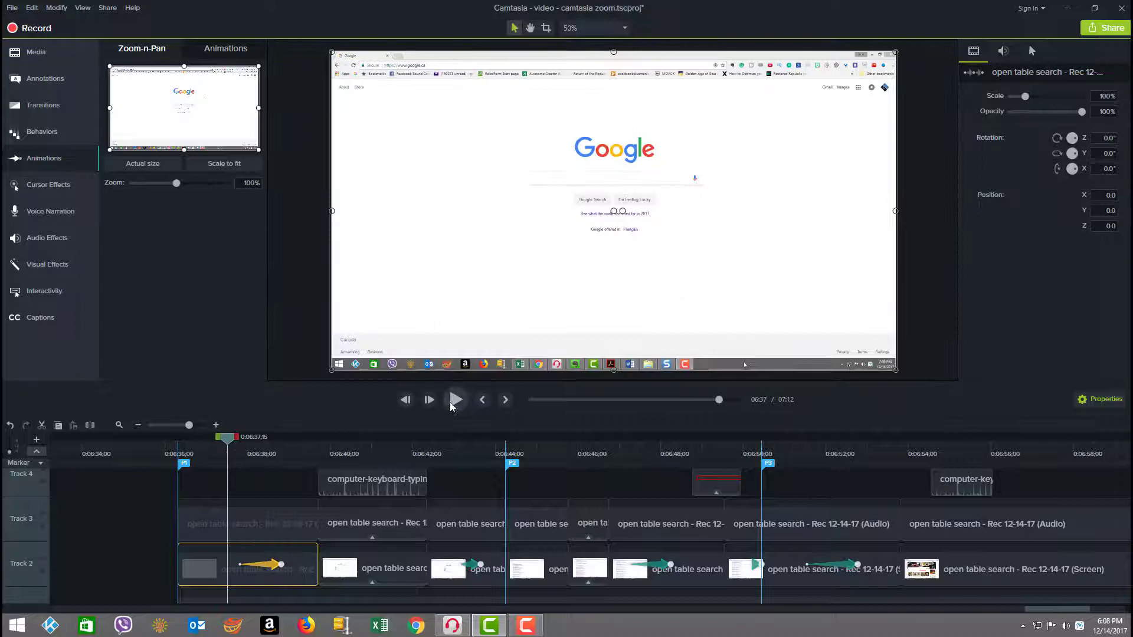
pyautogui.click(456, 399)
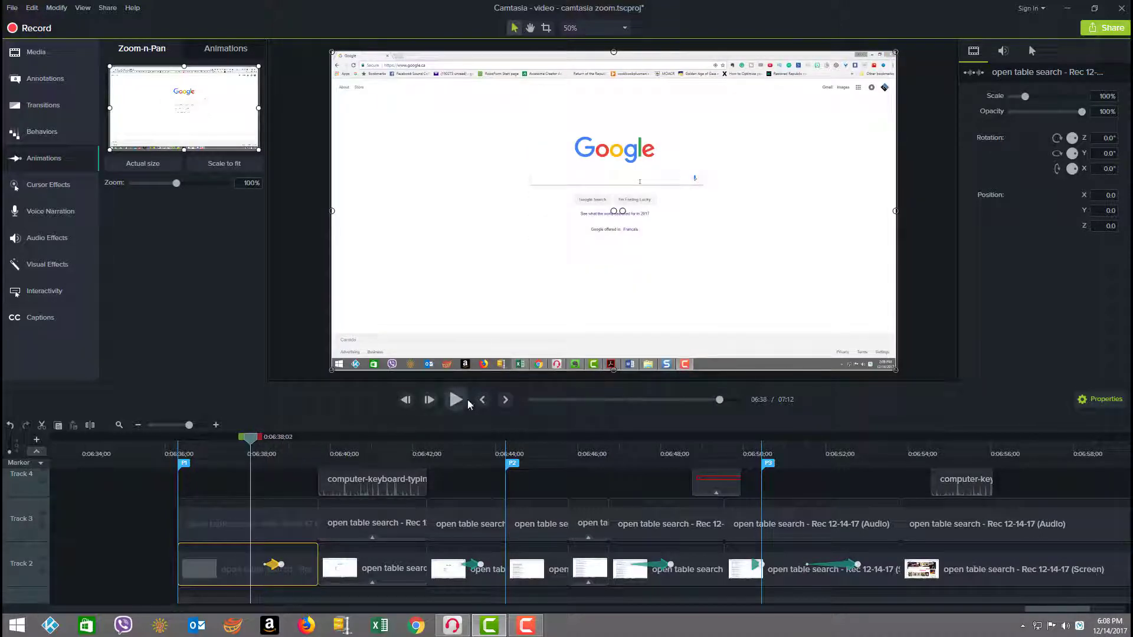
pyautogui.click(455, 399)
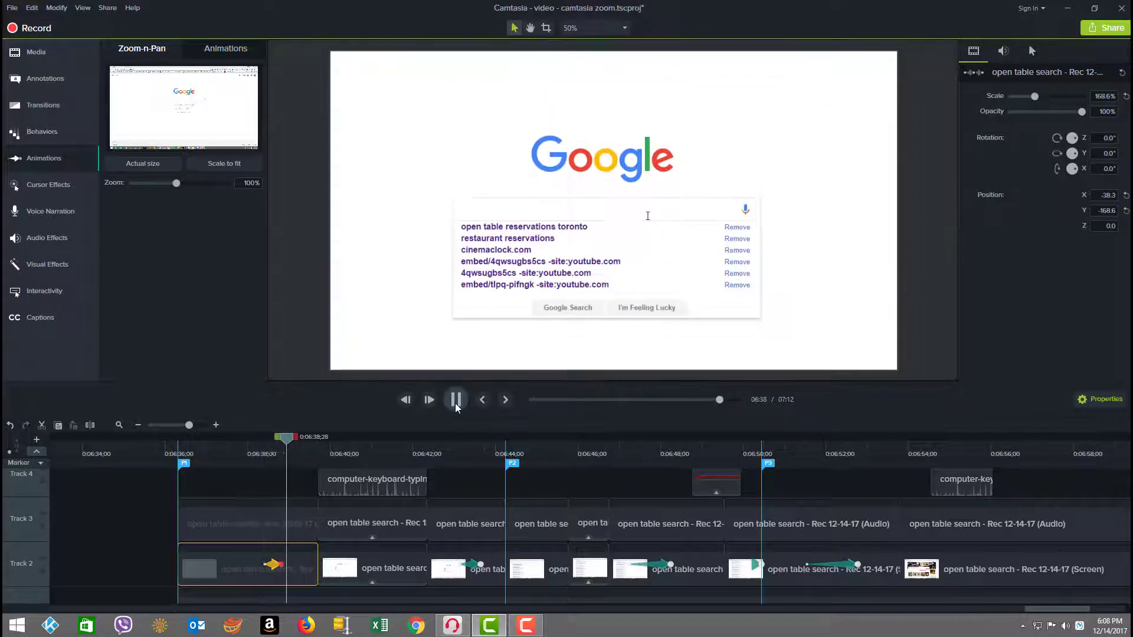
pyautogui.click(454, 399)
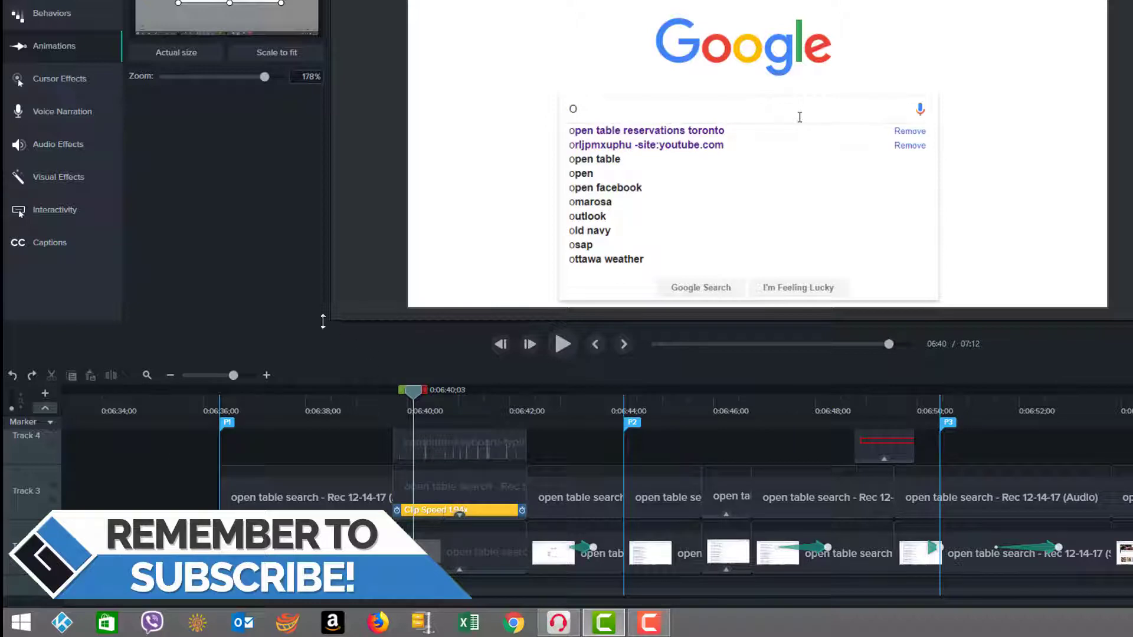
pyautogui.click(459, 488)
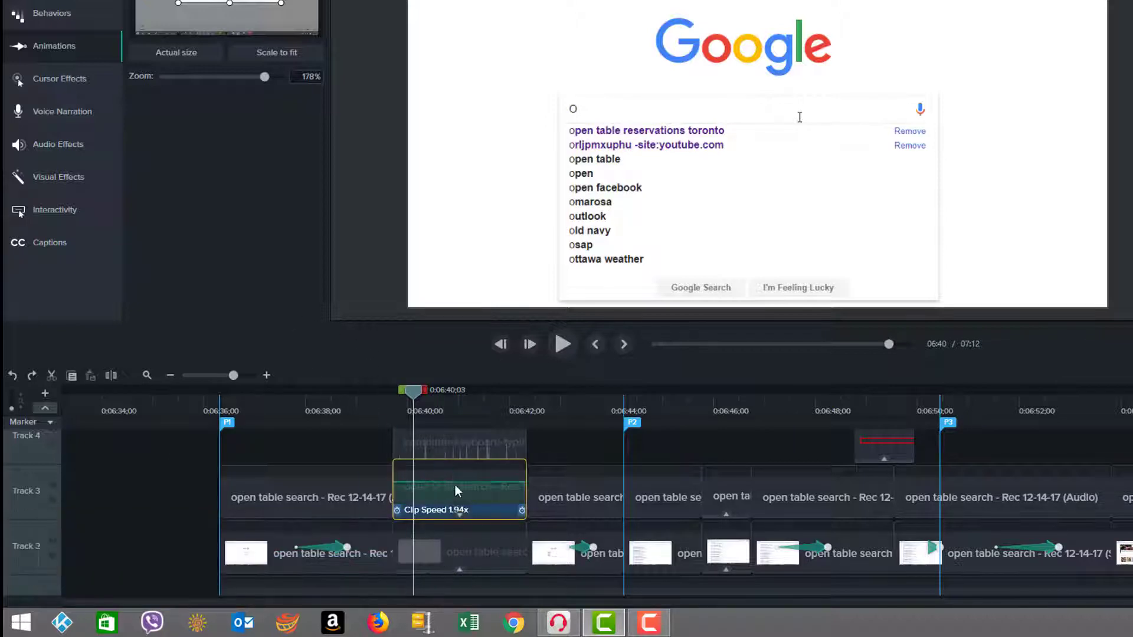
pyautogui.rightClick(574, 497)
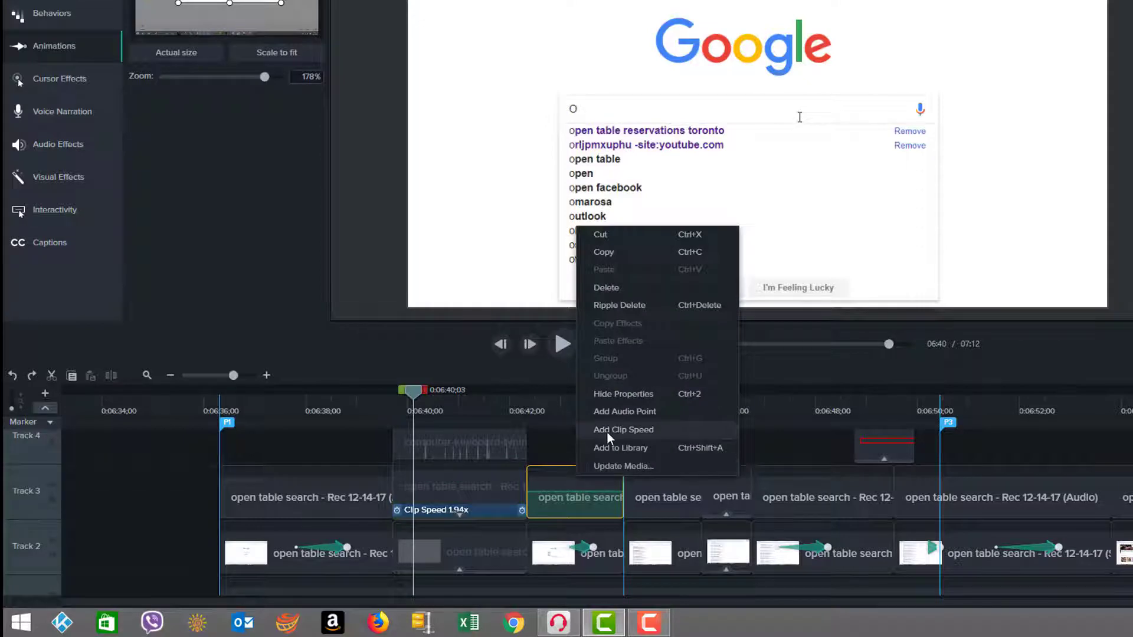
pyautogui.click(623, 429)
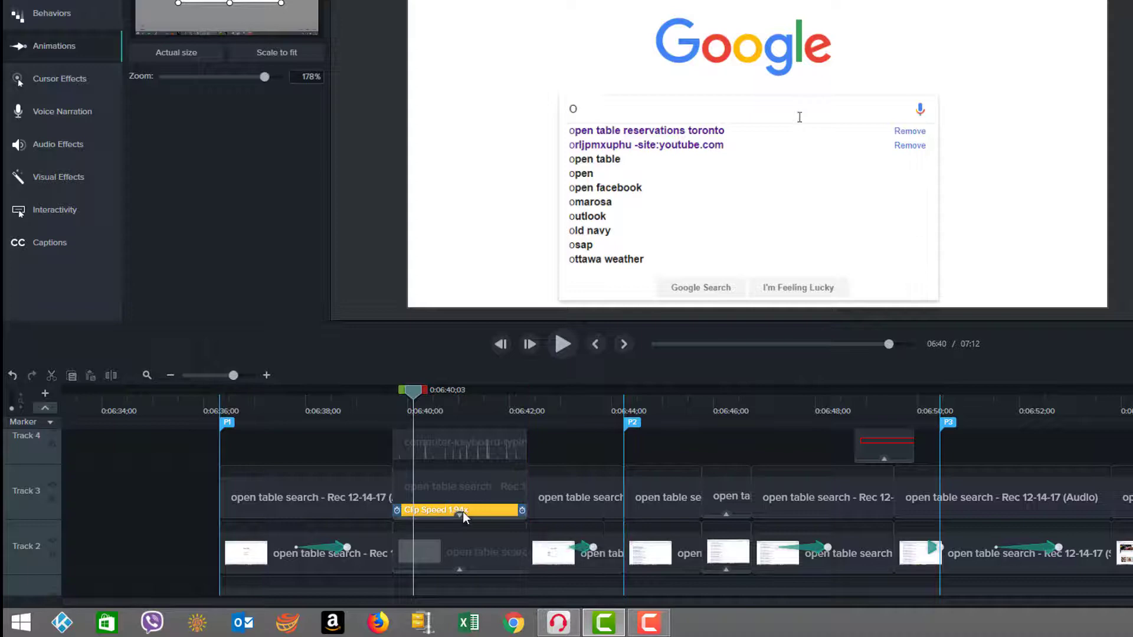
pyautogui.click(459, 497)
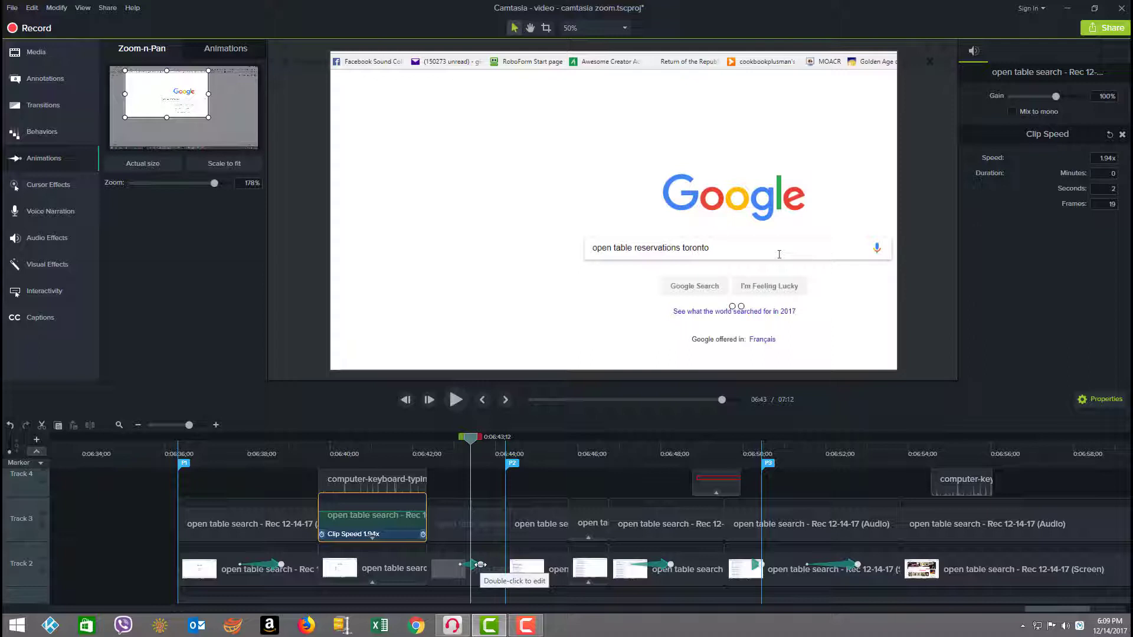
# - Select the search clip and drag the 178% zoom frame to pan across the results page
pyautogui.click(466, 568)
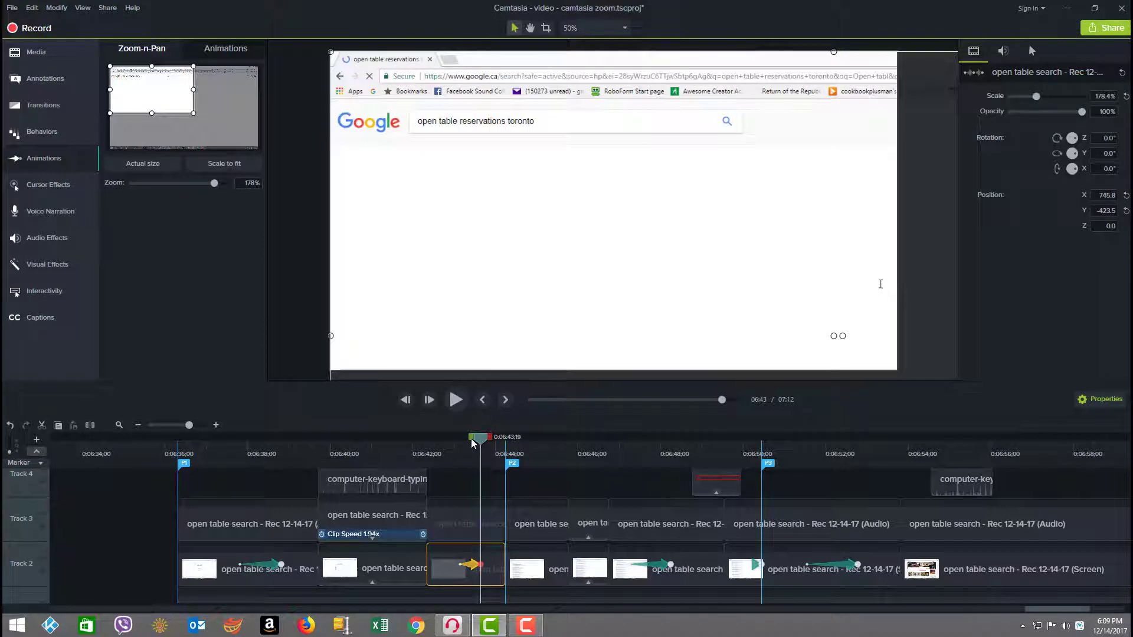
pyautogui.moveTo(289, 271)
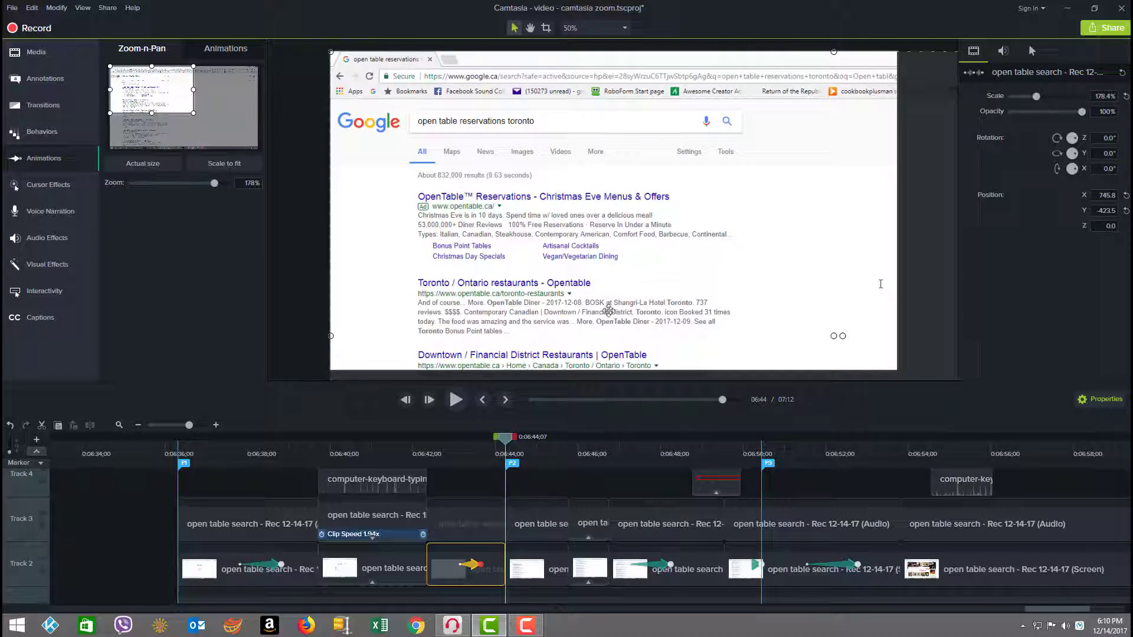
pyautogui.moveTo(670, 215)
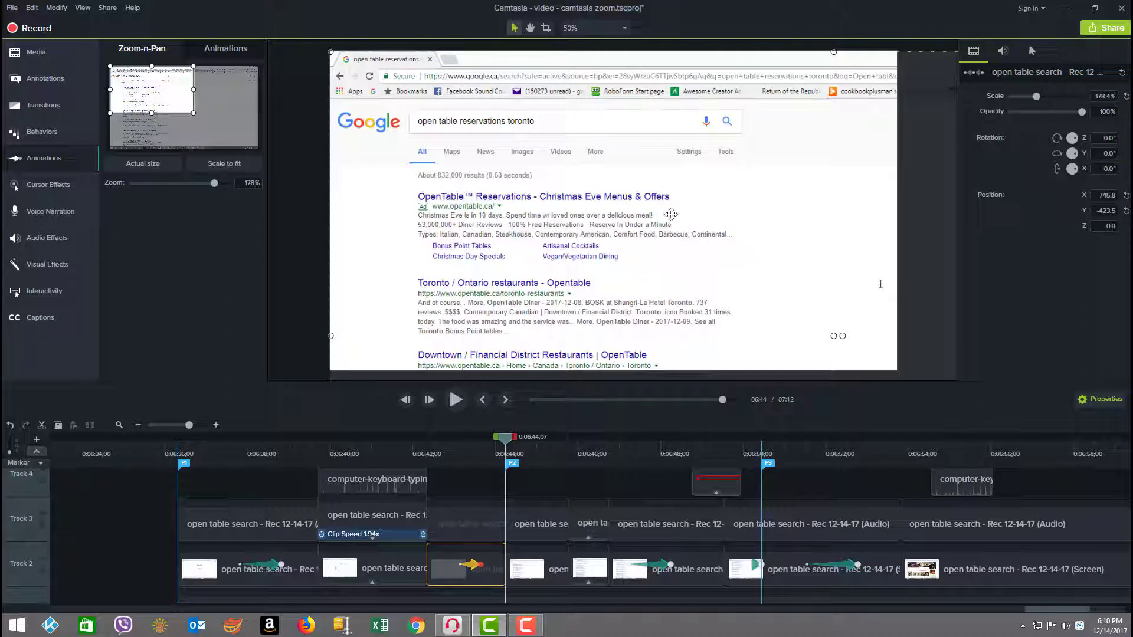
pyautogui.moveTo(532, 305)
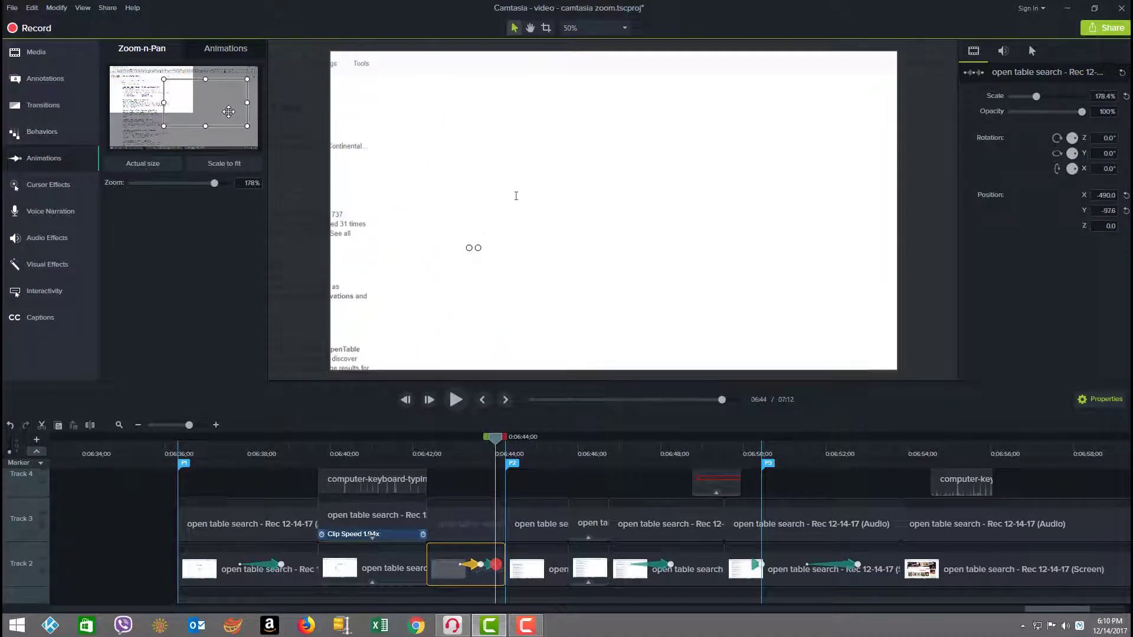
pyautogui.moveTo(227, 112); pyautogui.dragTo(232, 126)
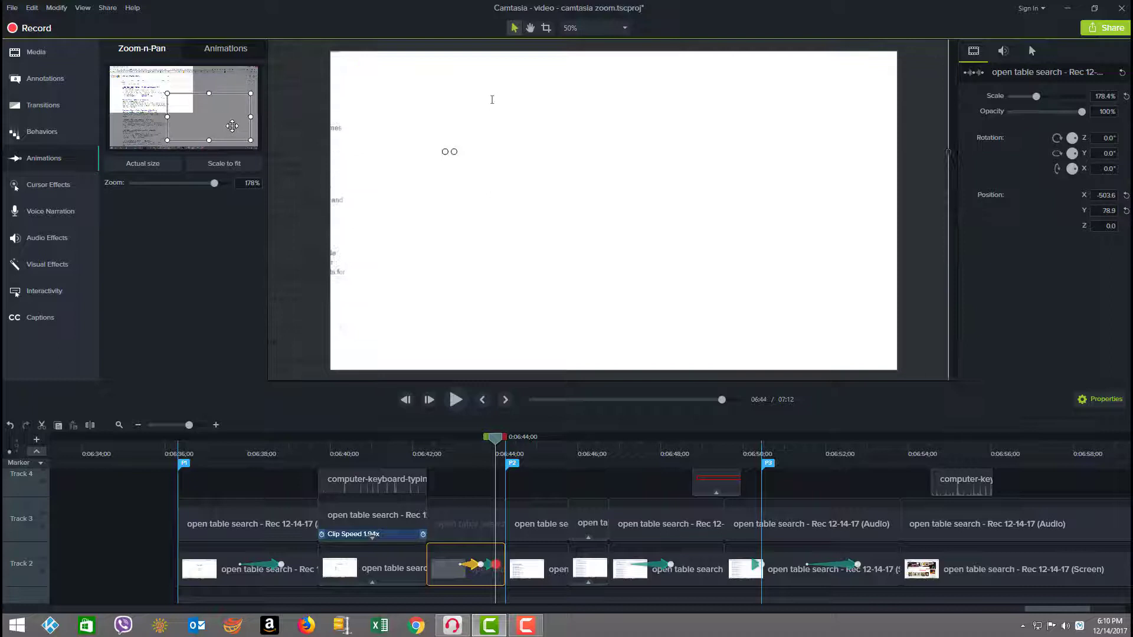
pyautogui.moveTo(232, 126); pyautogui.dragTo(224, 117)
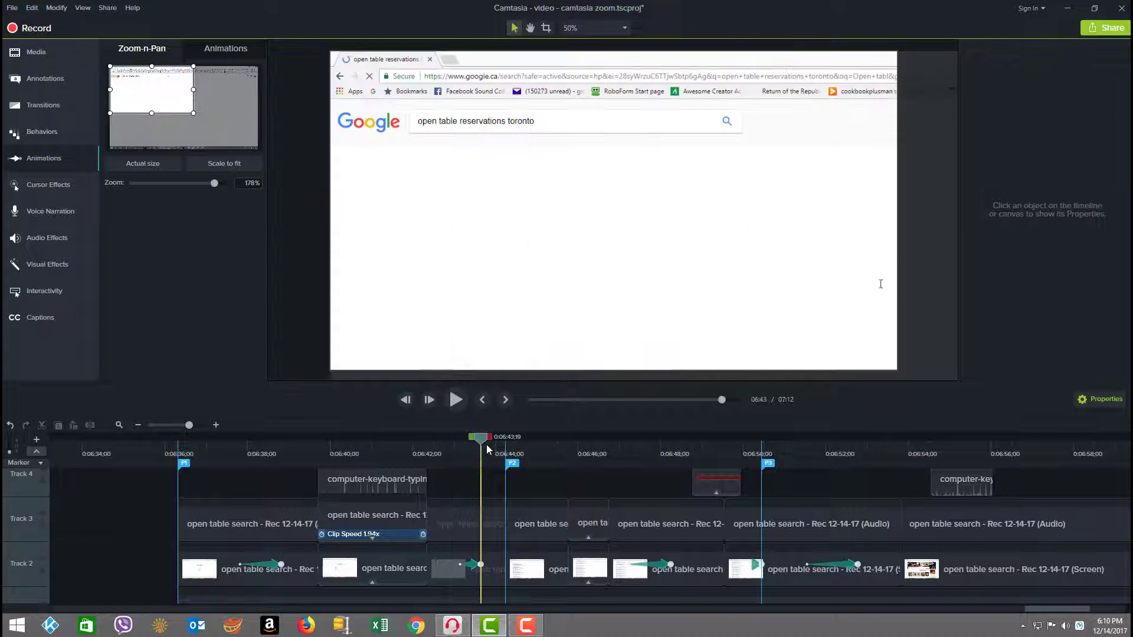
pyautogui.click(525, 569)
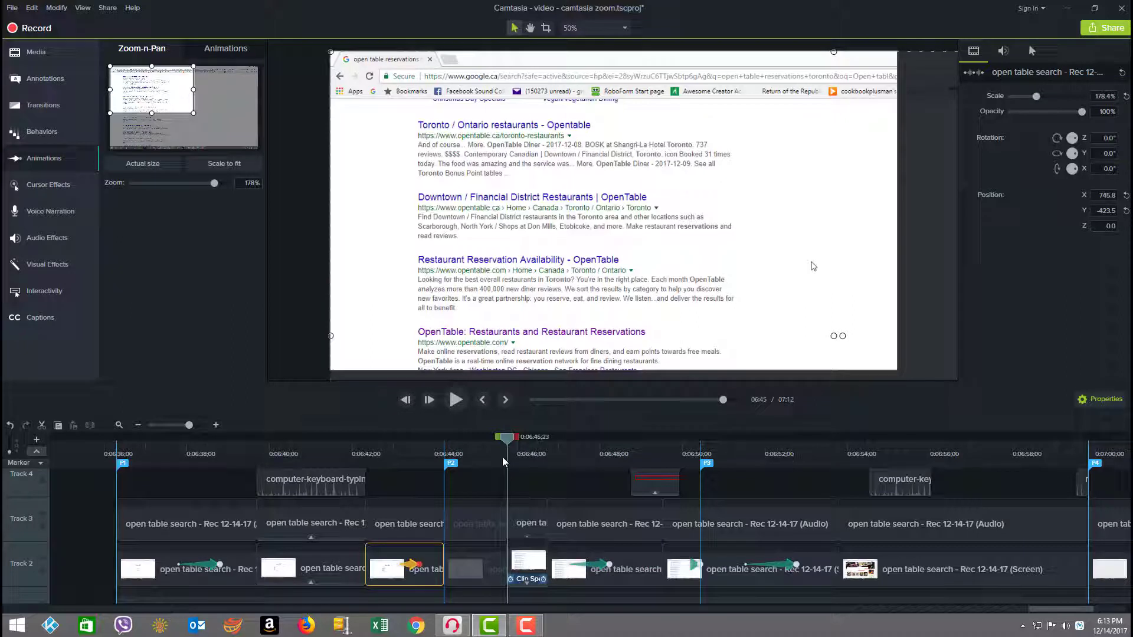
pyautogui.moveTo(513, 485)
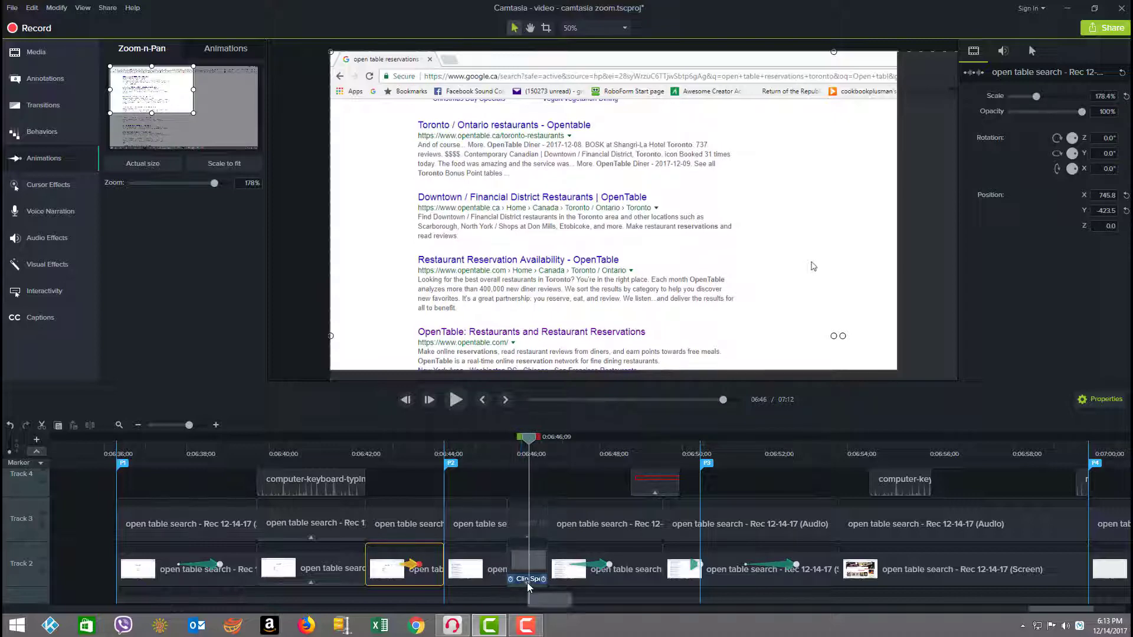
pyautogui.click(526, 568)
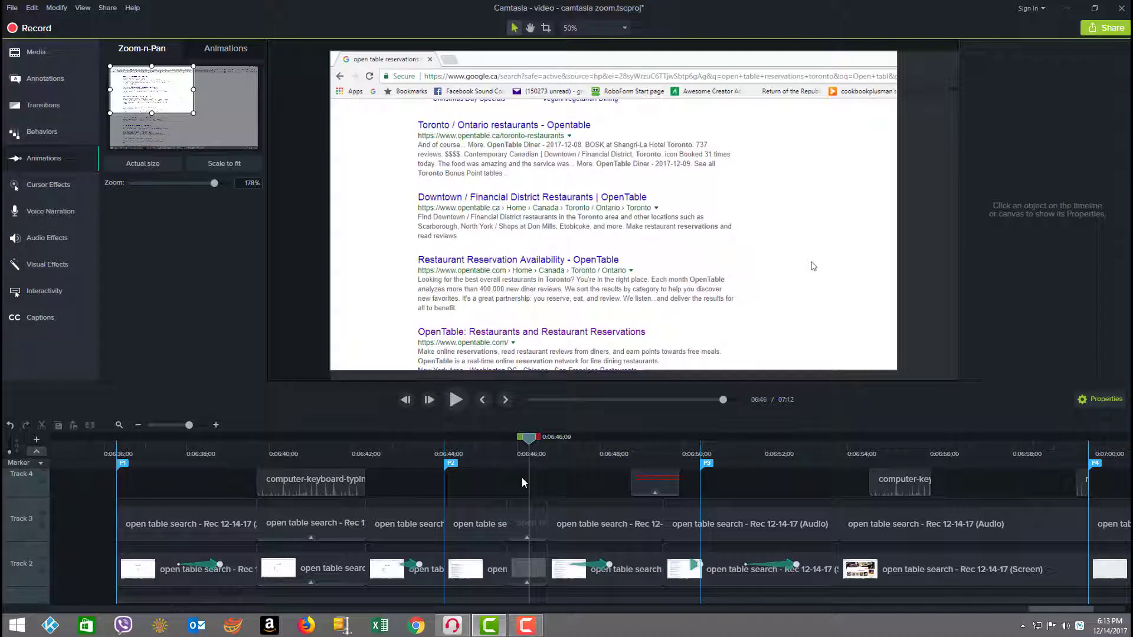
# - Move the playhead to where the 210% OpenTable zoom begins
pyautogui.click(526, 569)
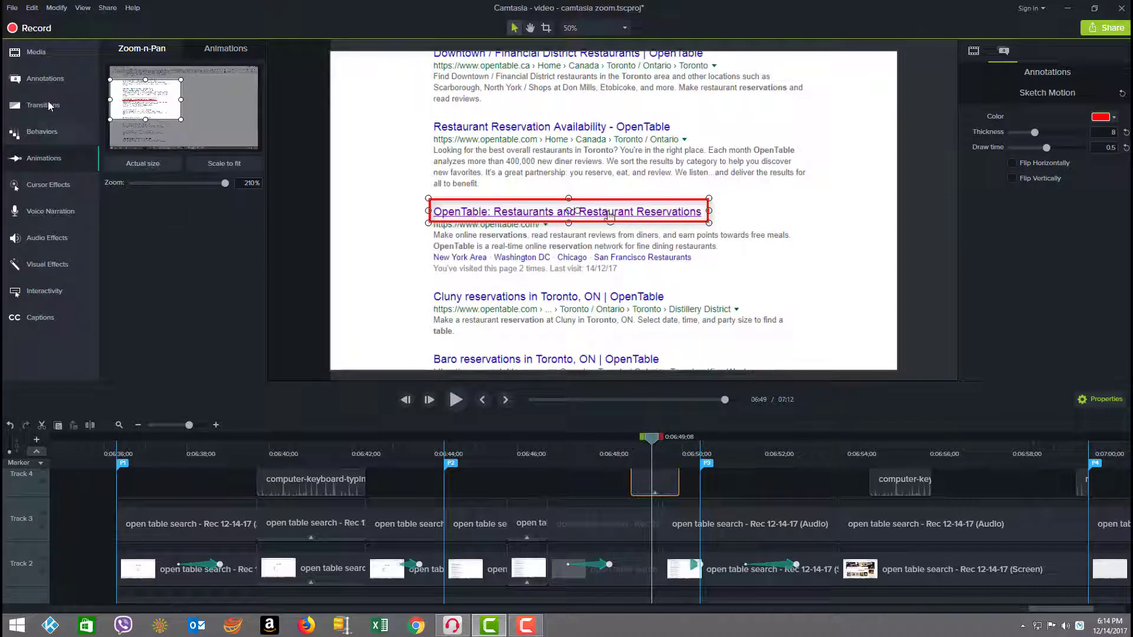
# - Show the Sketch Motion gallery, then select the OpenTable homepage clip and return to Zoom-n-Pan
pyautogui.click(45, 78)
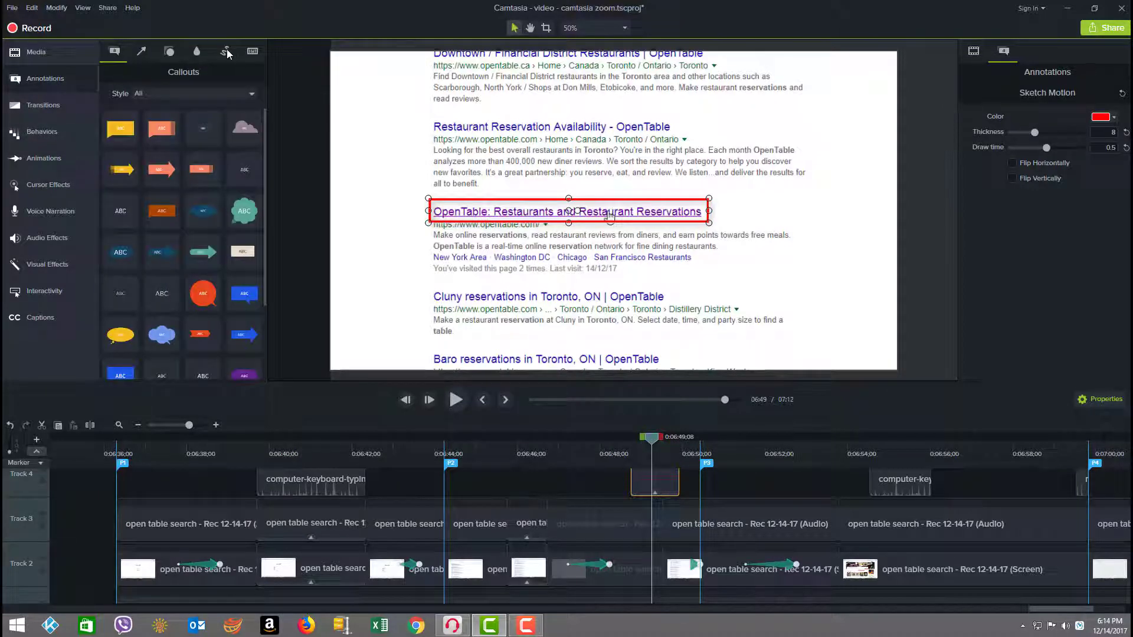
pyautogui.click(225, 52)
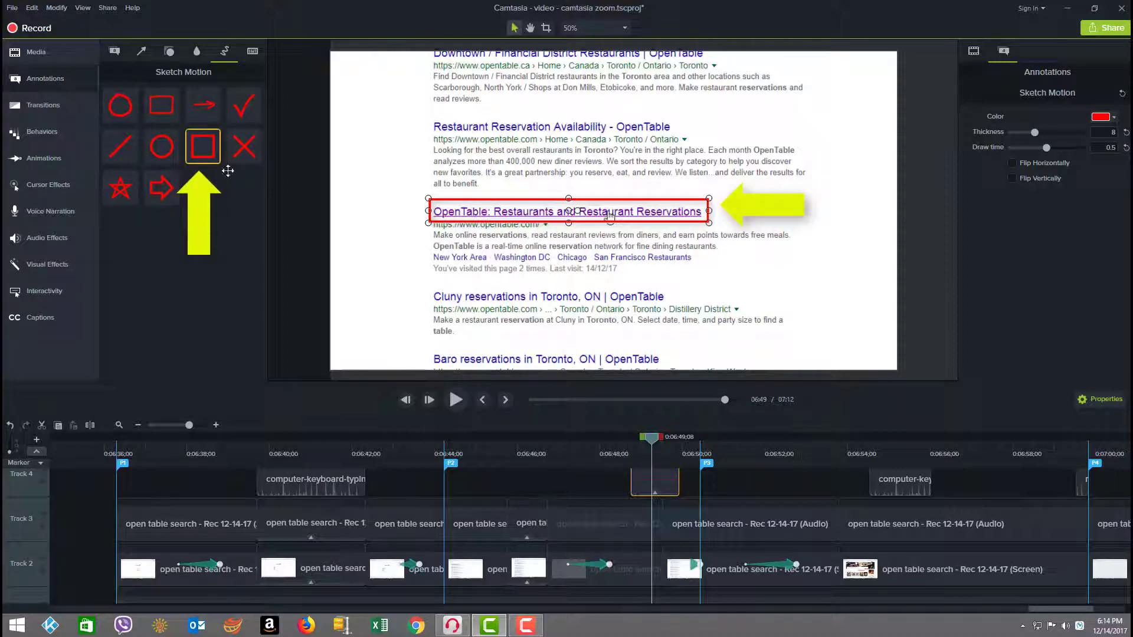
pyautogui.click(656, 482)
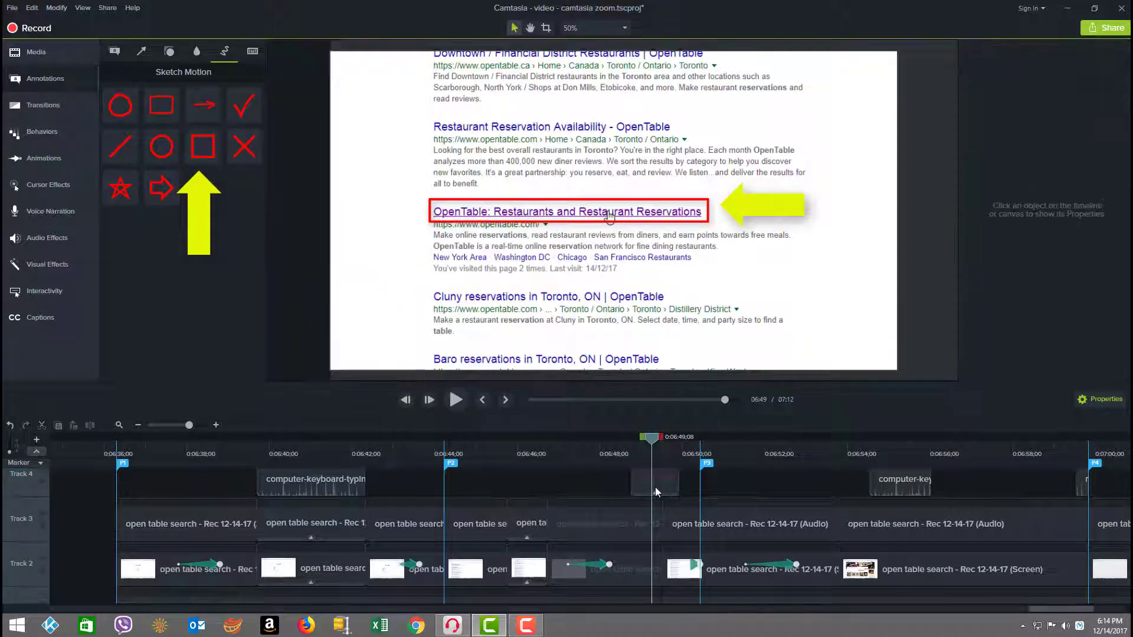
pyautogui.click(567, 211)
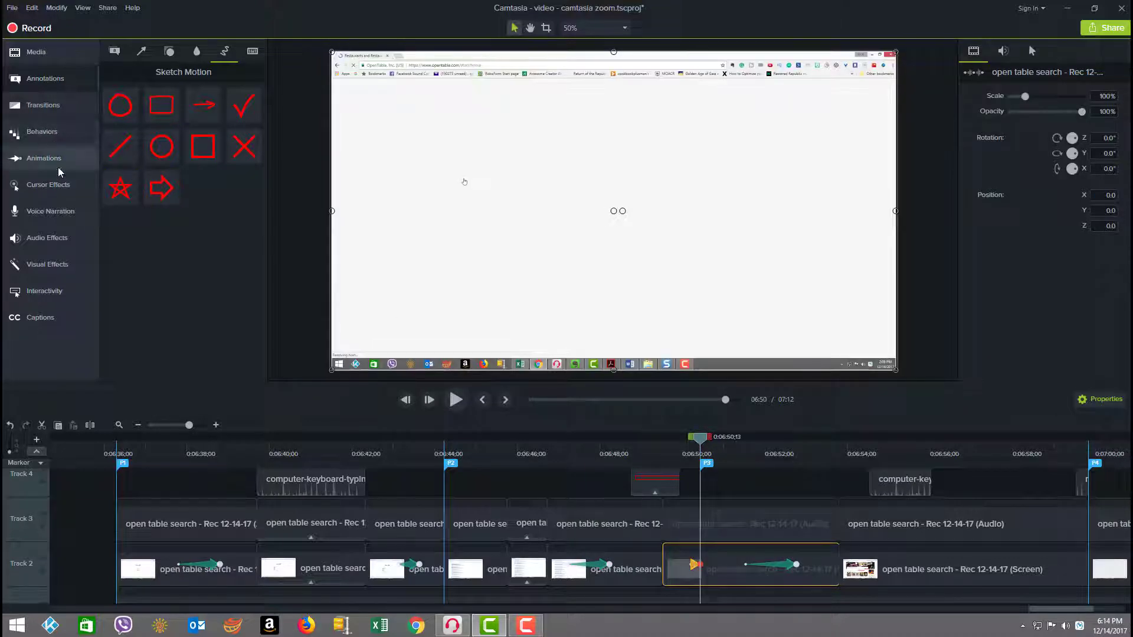
pyautogui.click(43, 158)
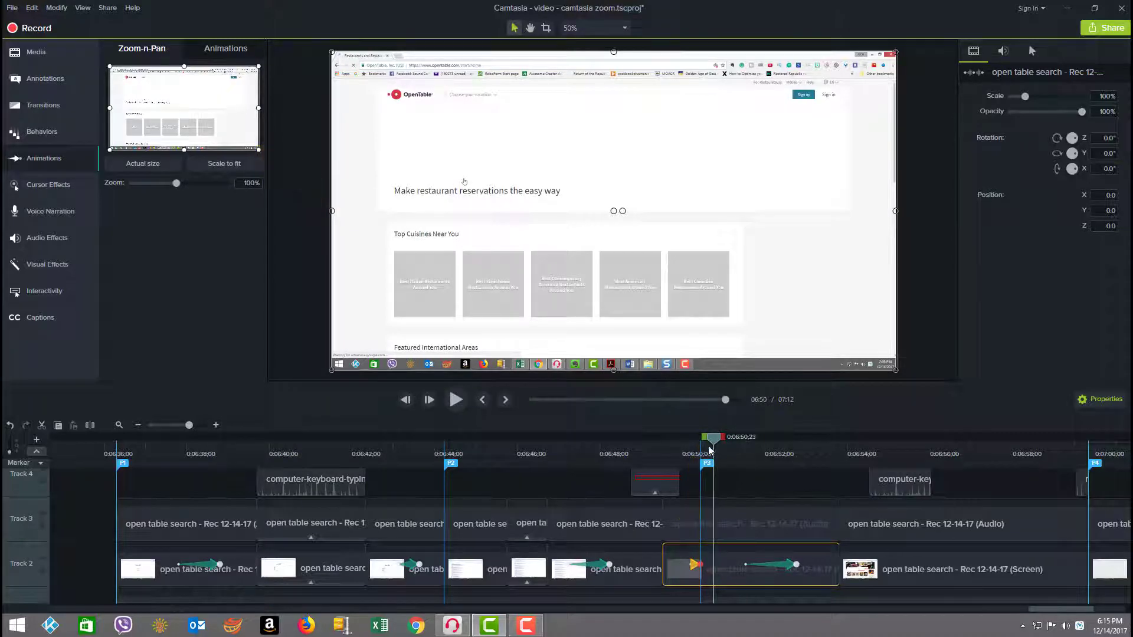
# - Move the playhead into the OpenTable website portion of the video
pyautogui.click(665, 437)
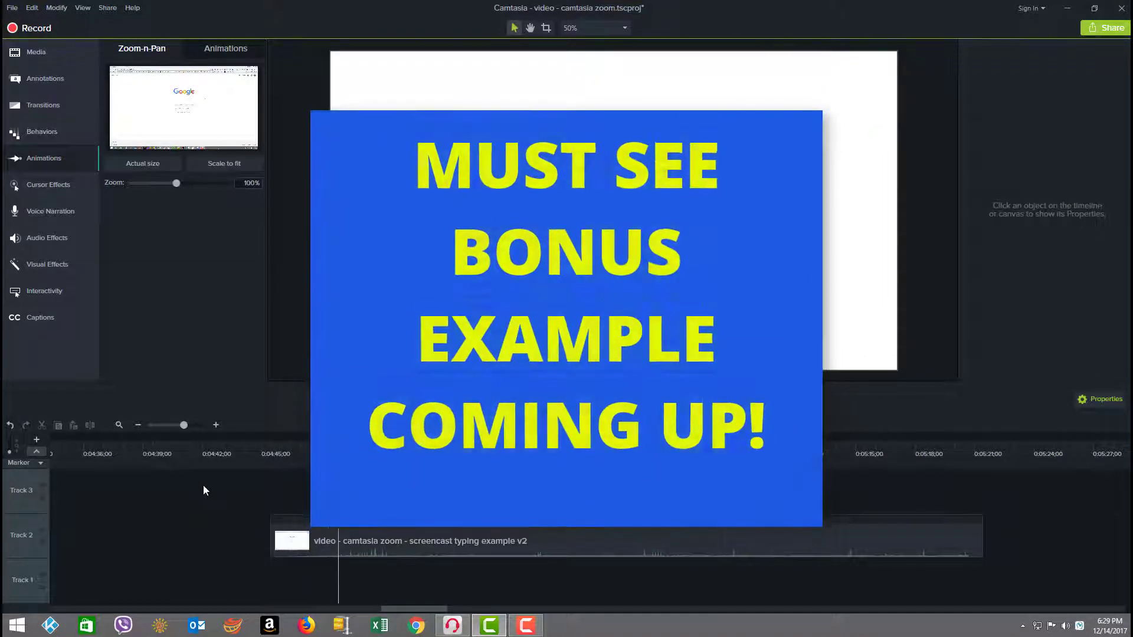
# - Play back the rendered screencast typing zoom example
pyautogui.click(457, 399)
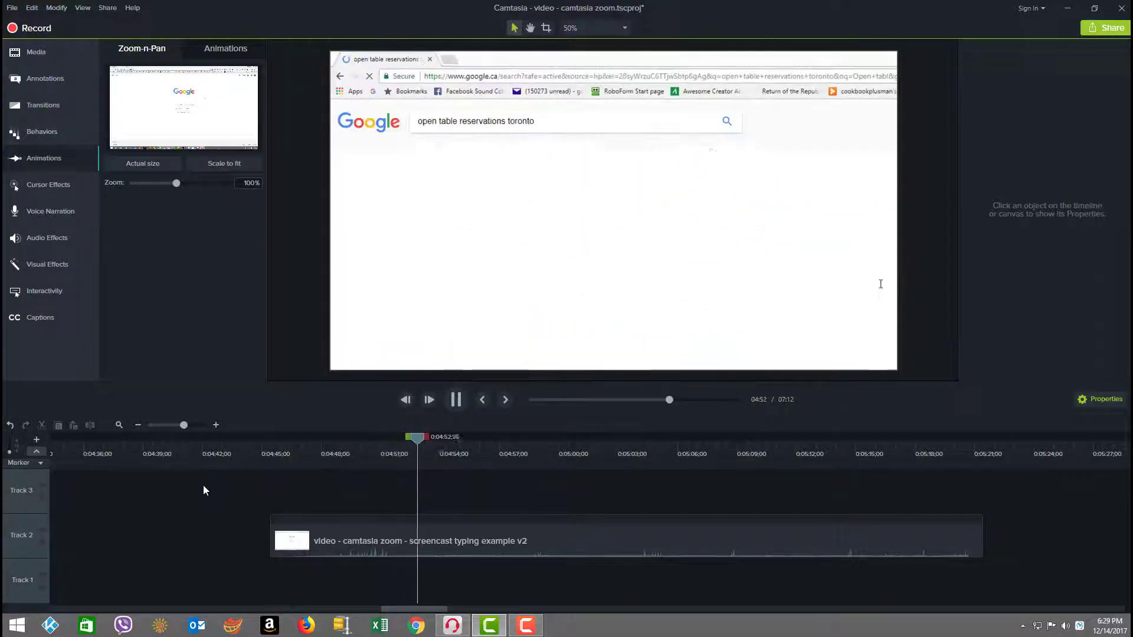
pyautogui.click(456, 399)
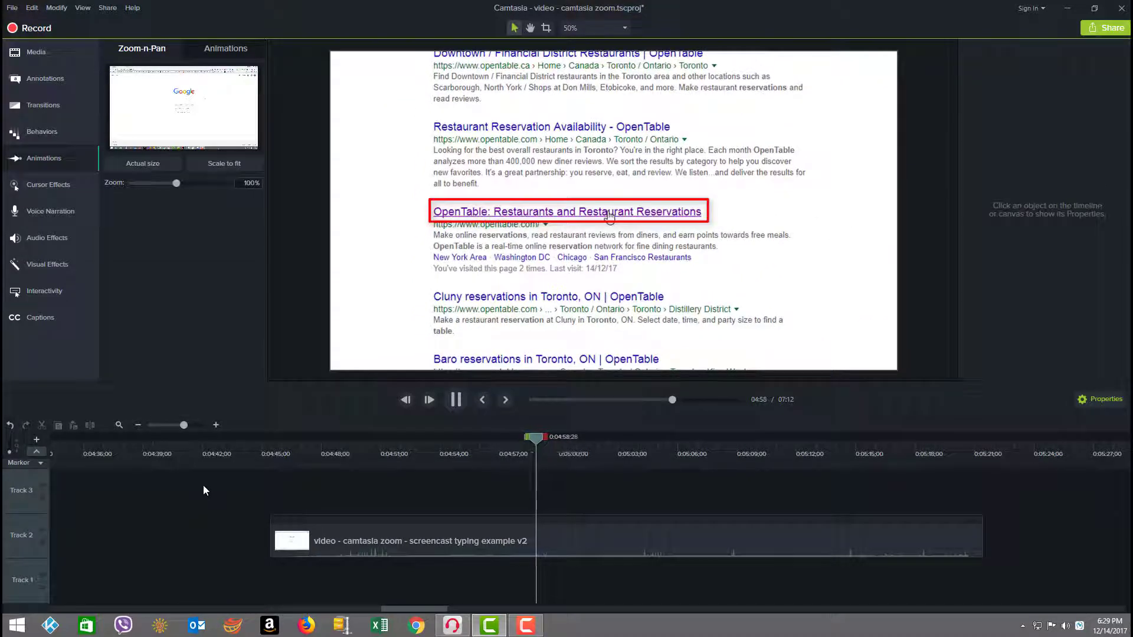
pyautogui.click(455, 399)
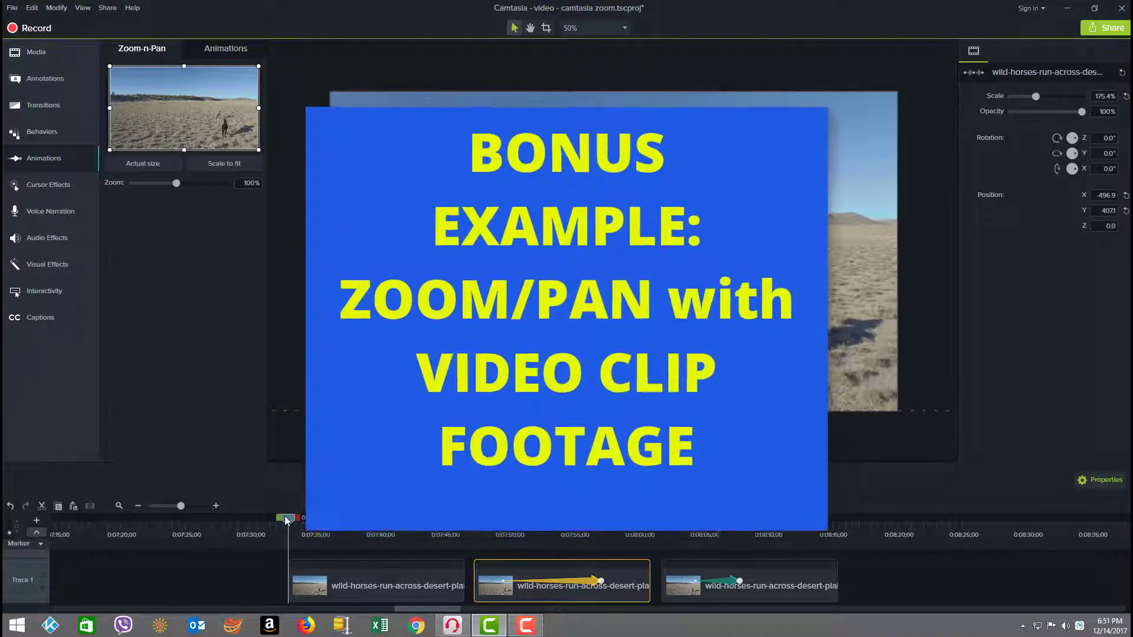
pyautogui.click(286, 517)
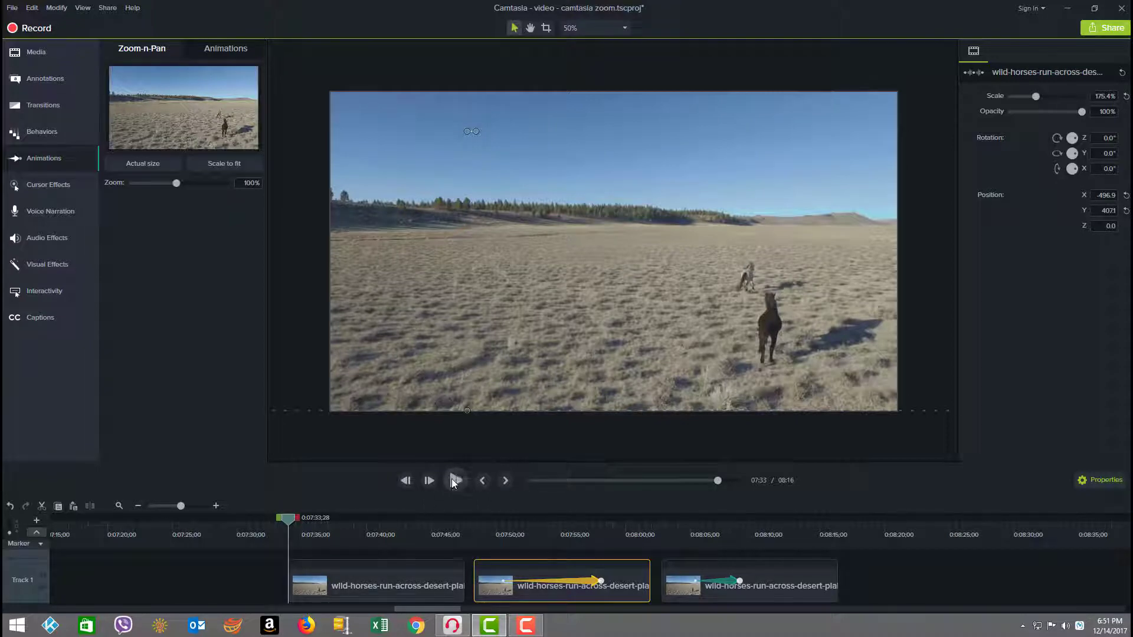
pyautogui.click(455, 479)
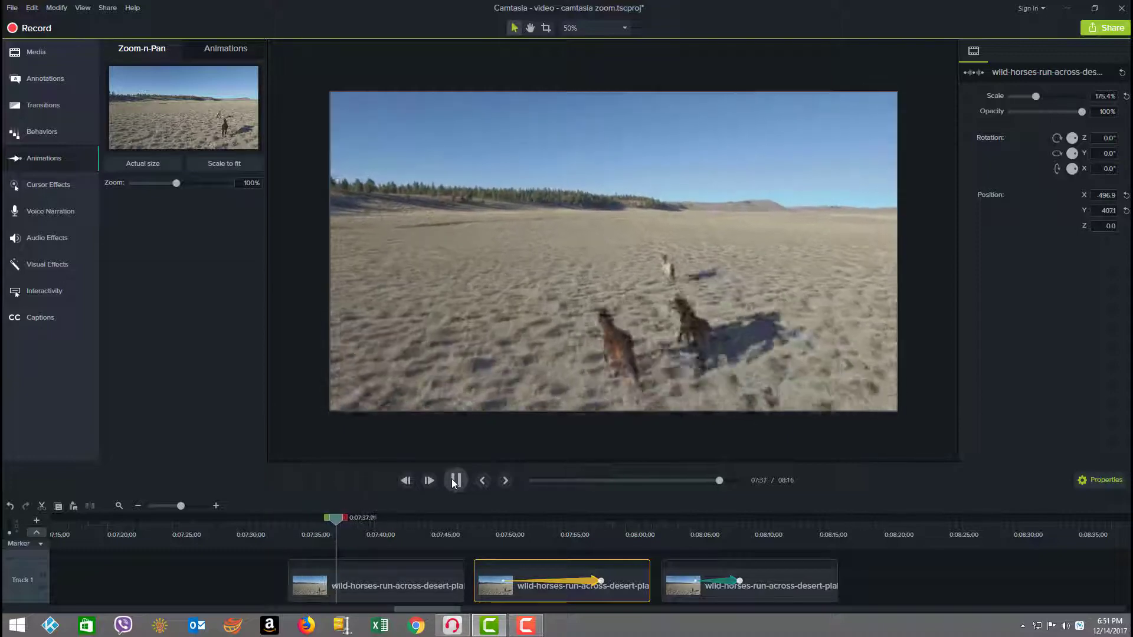
pyautogui.click(428, 479)
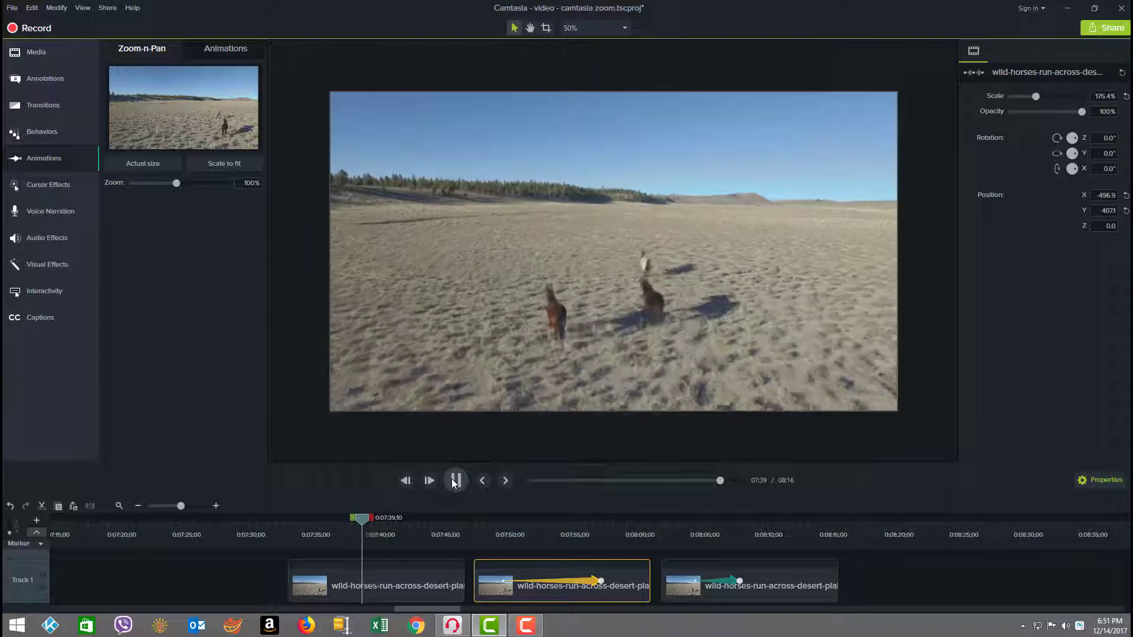
pyautogui.click(429, 480)
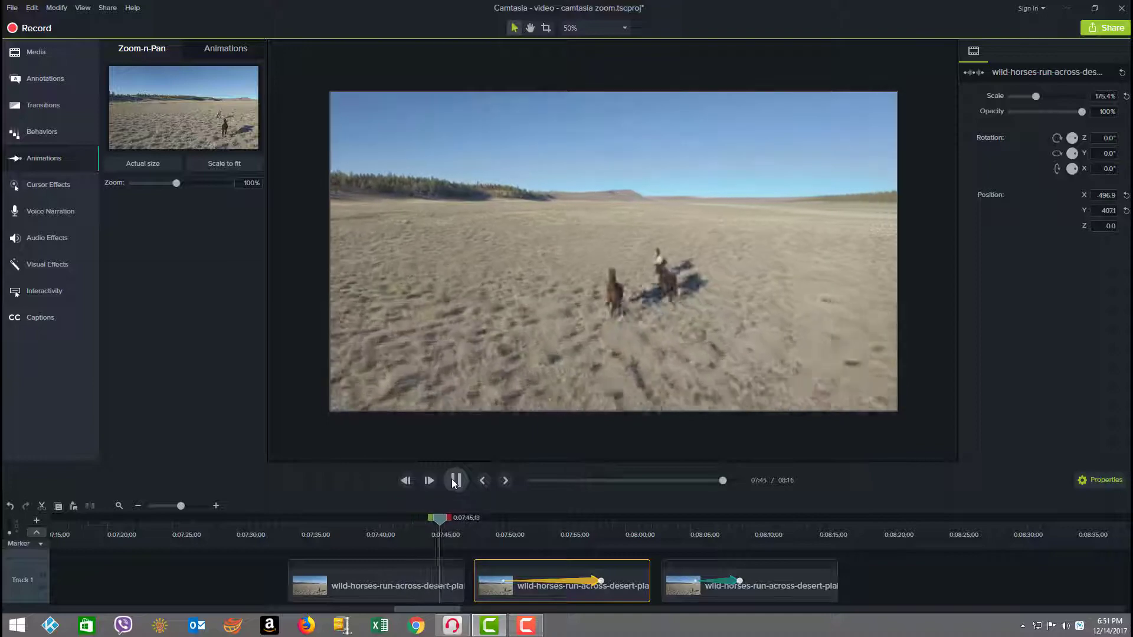
pyautogui.click(454, 480)
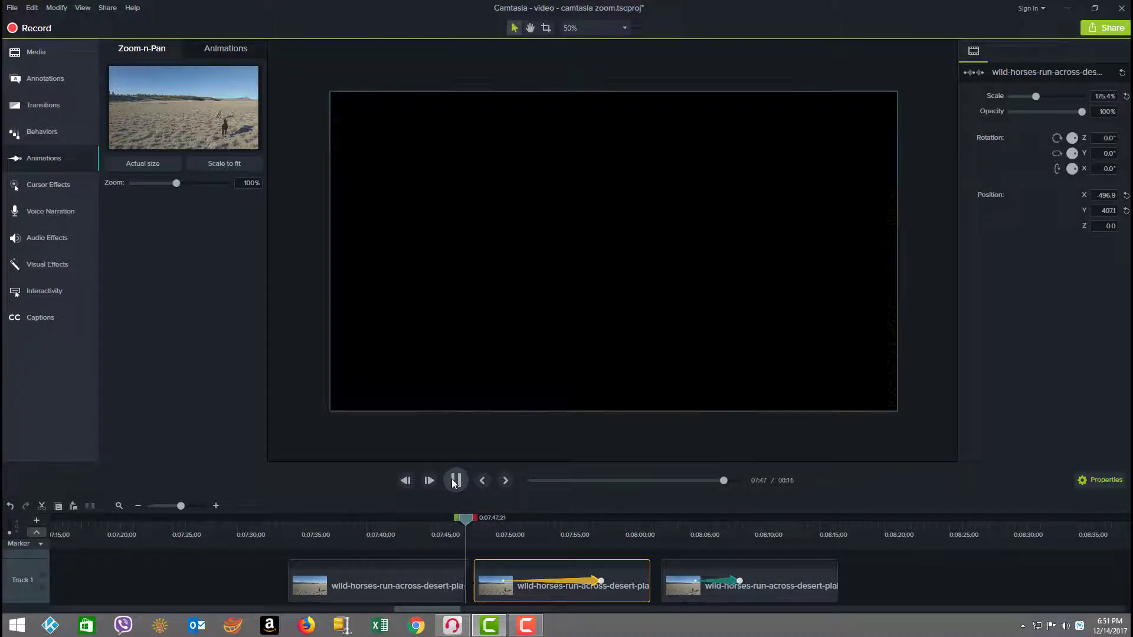
pyautogui.click(455, 479)
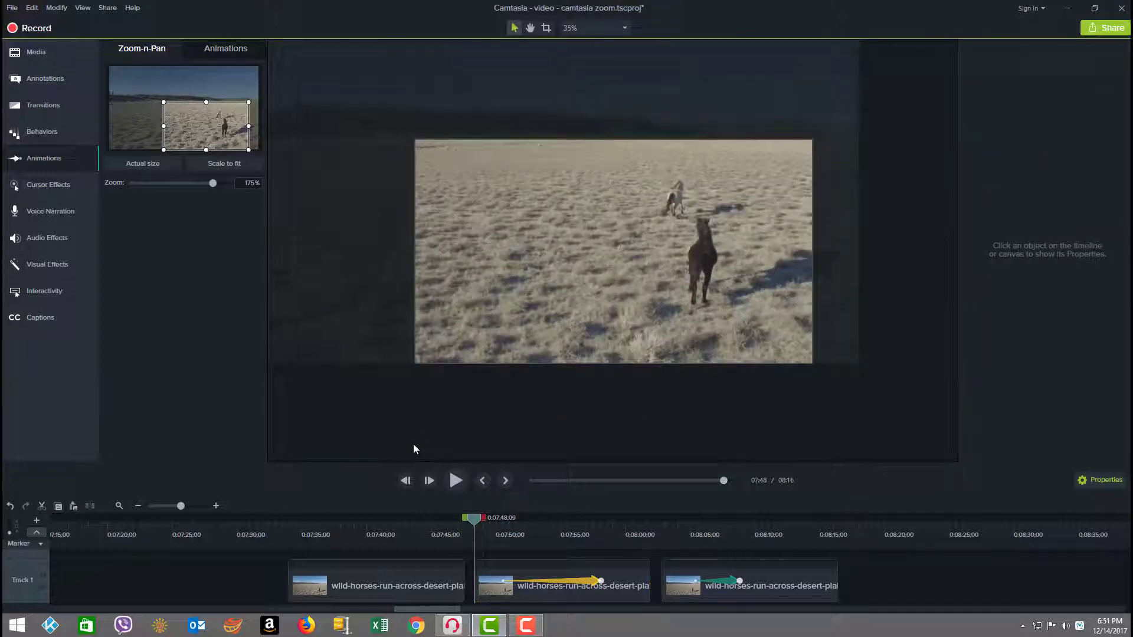
pyautogui.click(563, 582)
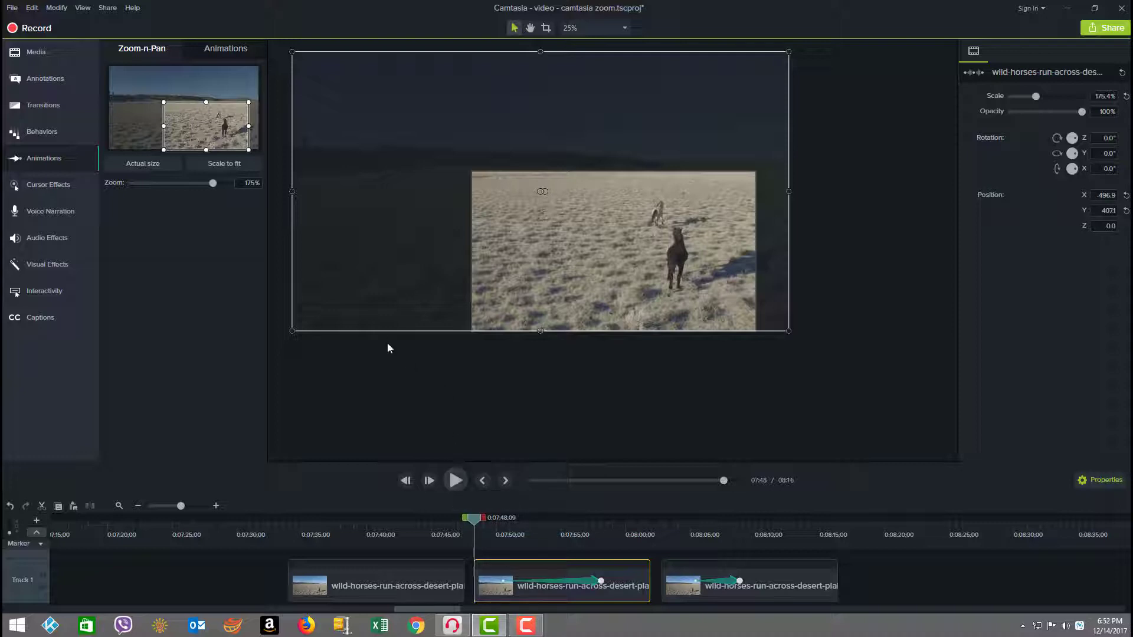
pyautogui.moveTo(454, 480)
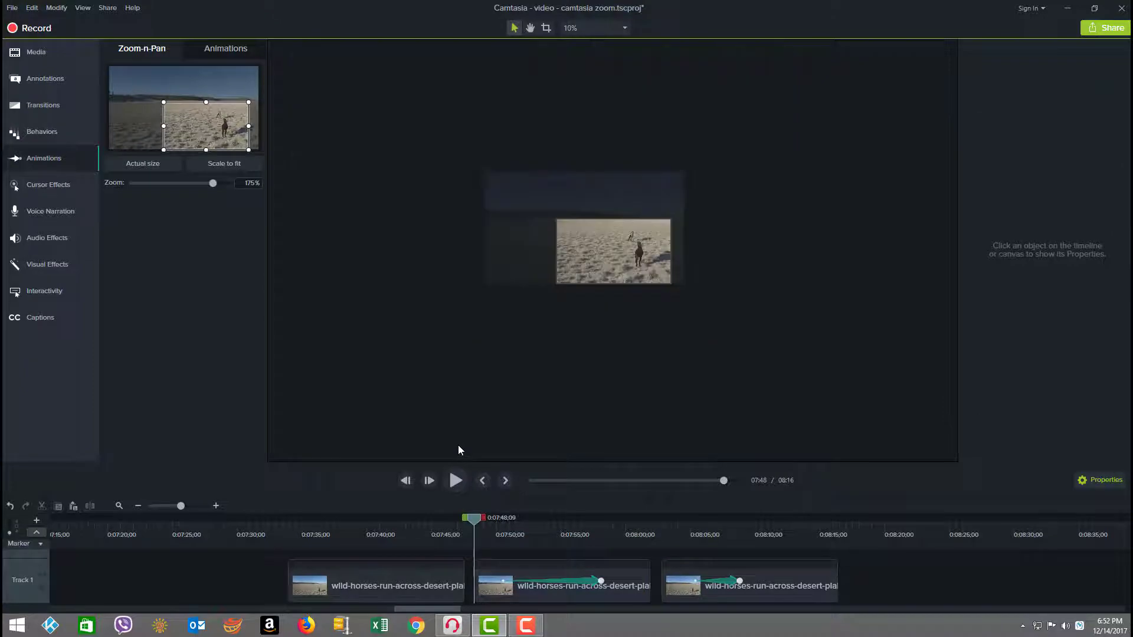
pyautogui.click(623, 27)
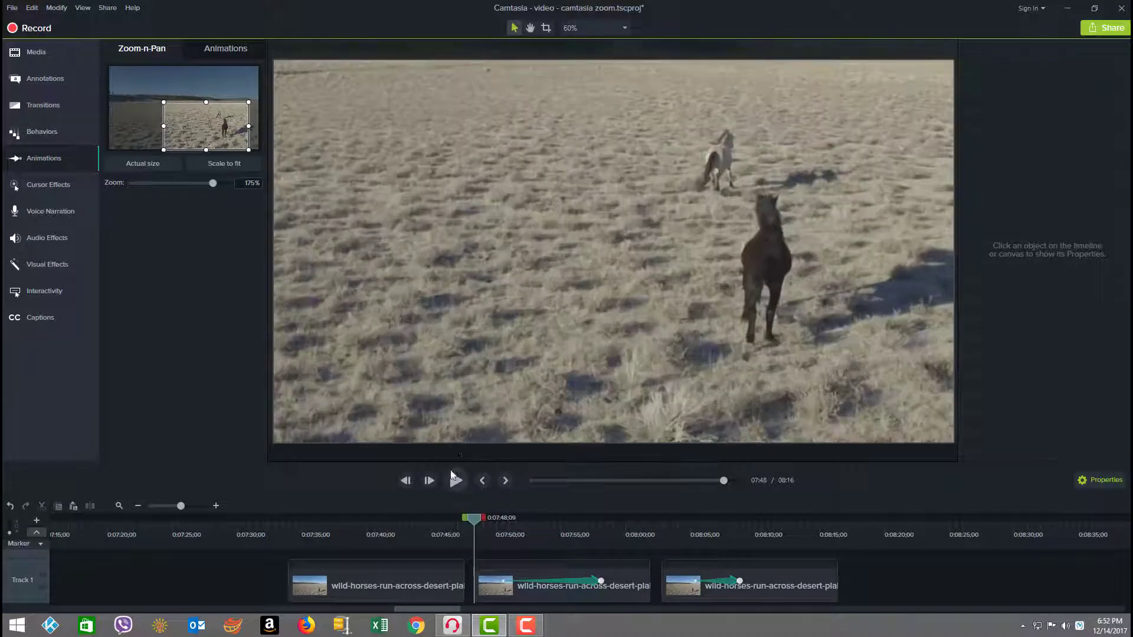
pyautogui.moveTo(566, 579)
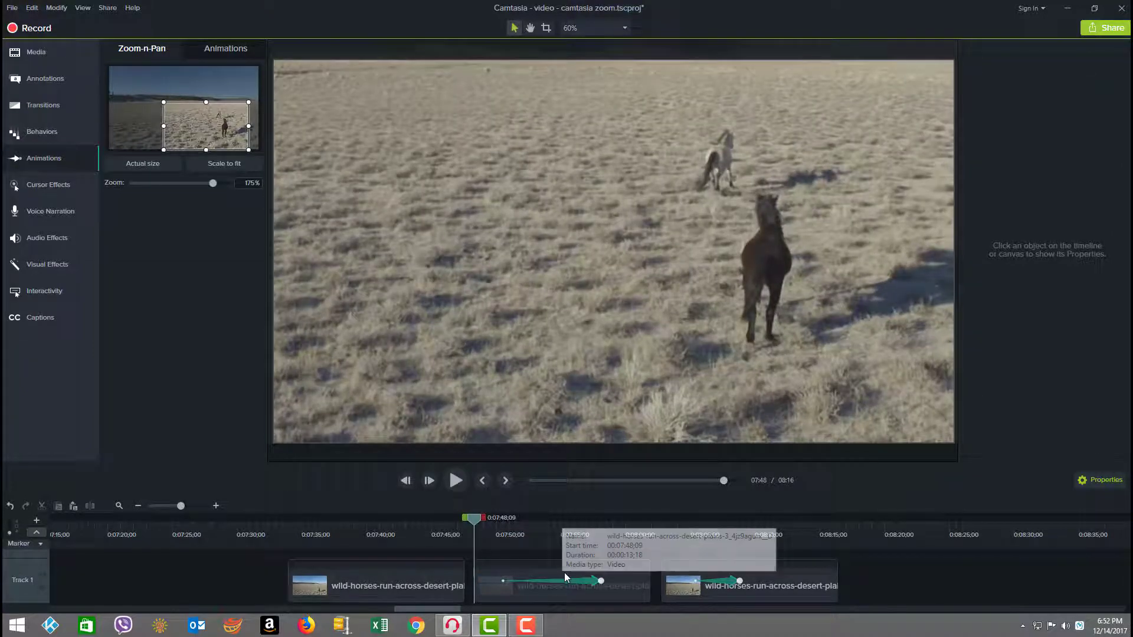
pyautogui.click(563, 580)
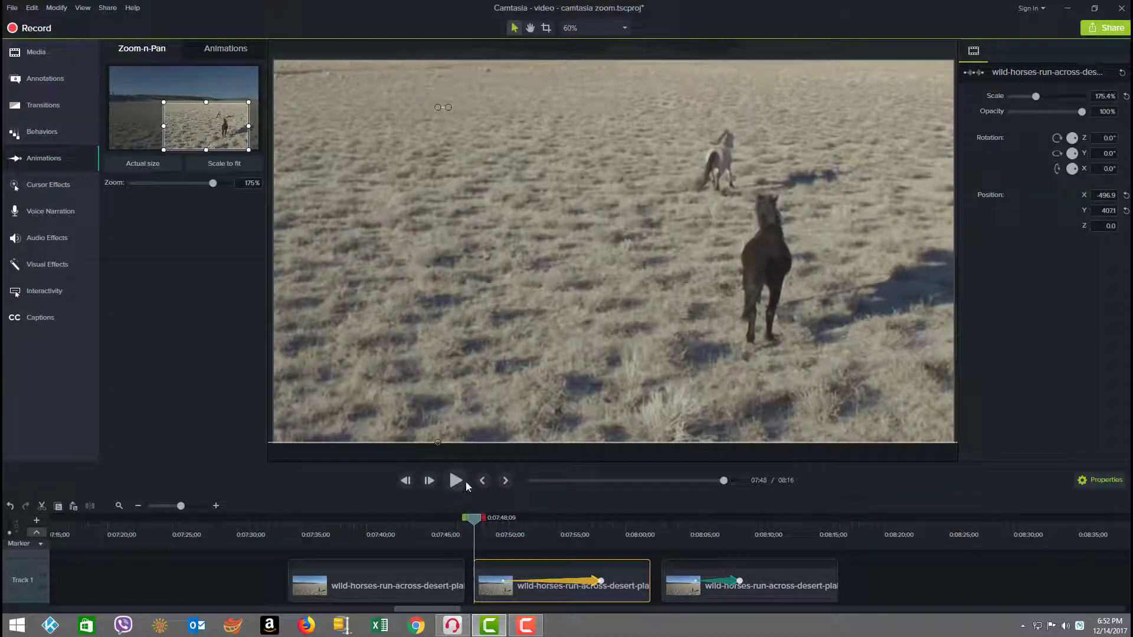
pyautogui.moveTo(457, 480)
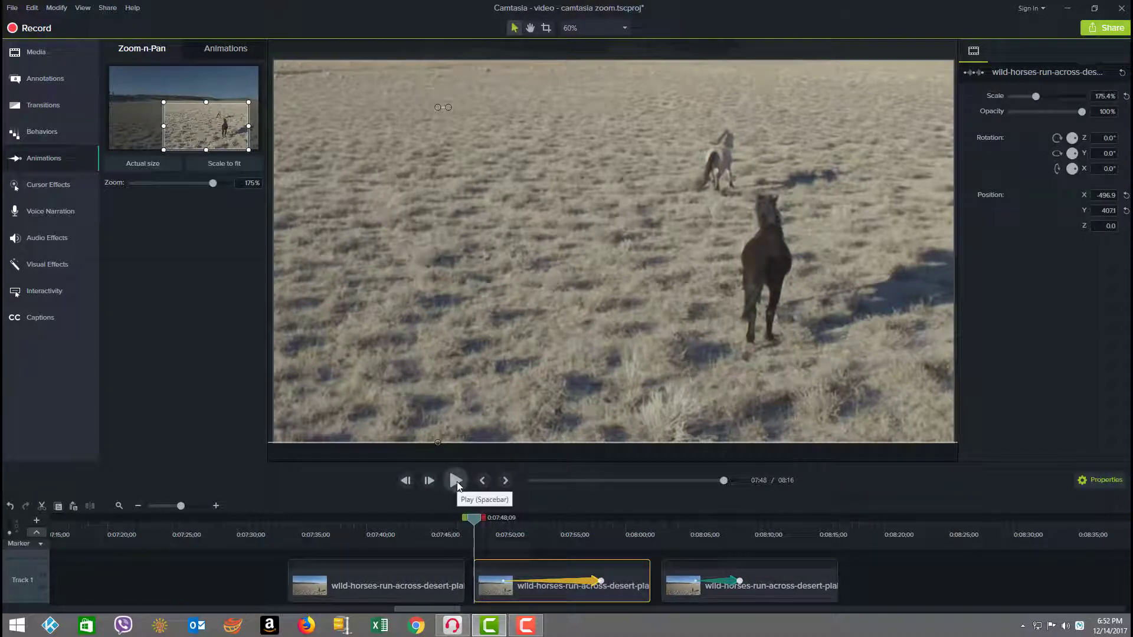
pyautogui.click(455, 480)
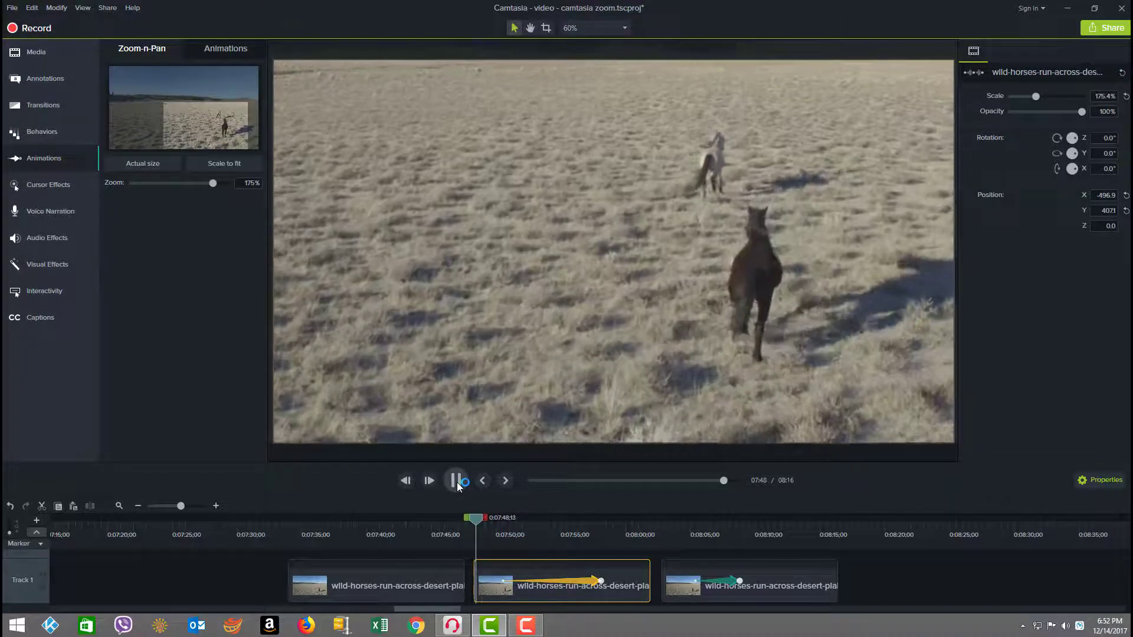
pyautogui.click(427, 480)
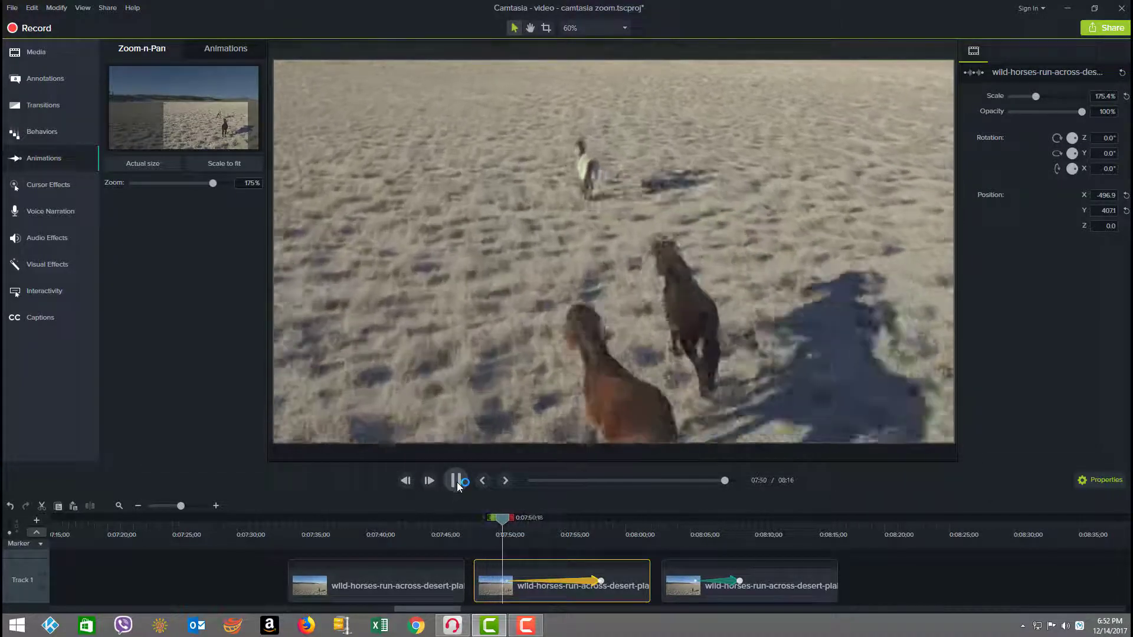
pyautogui.click(456, 480)
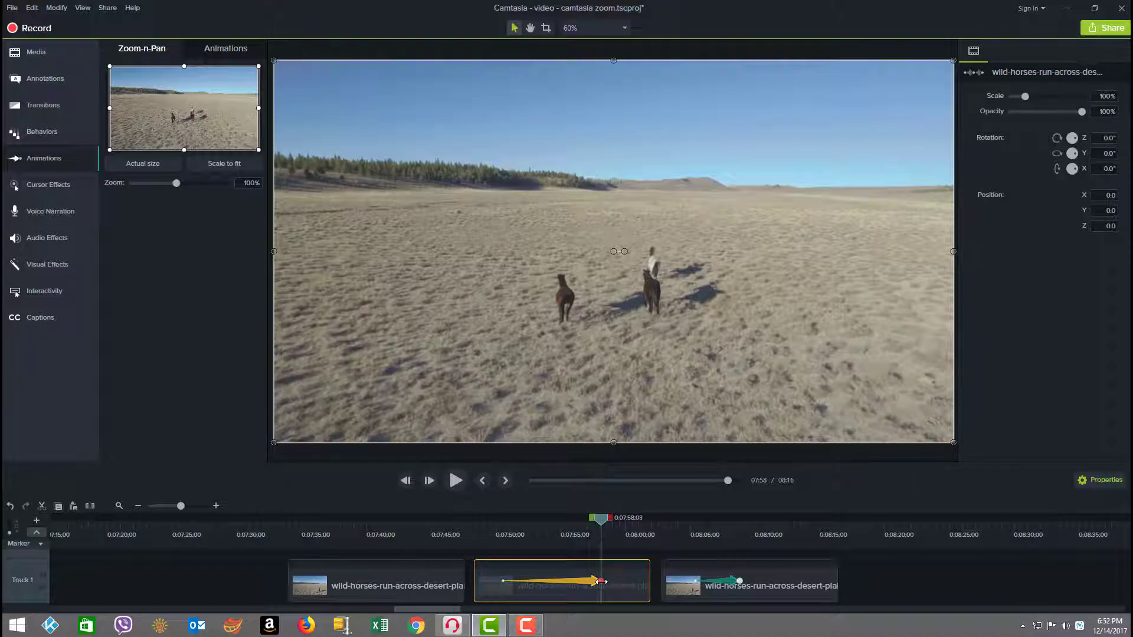
# - Apply Exponential In/Out easing to the middle horse clip's zoom-out end point
pyautogui.rightClick(601, 580)
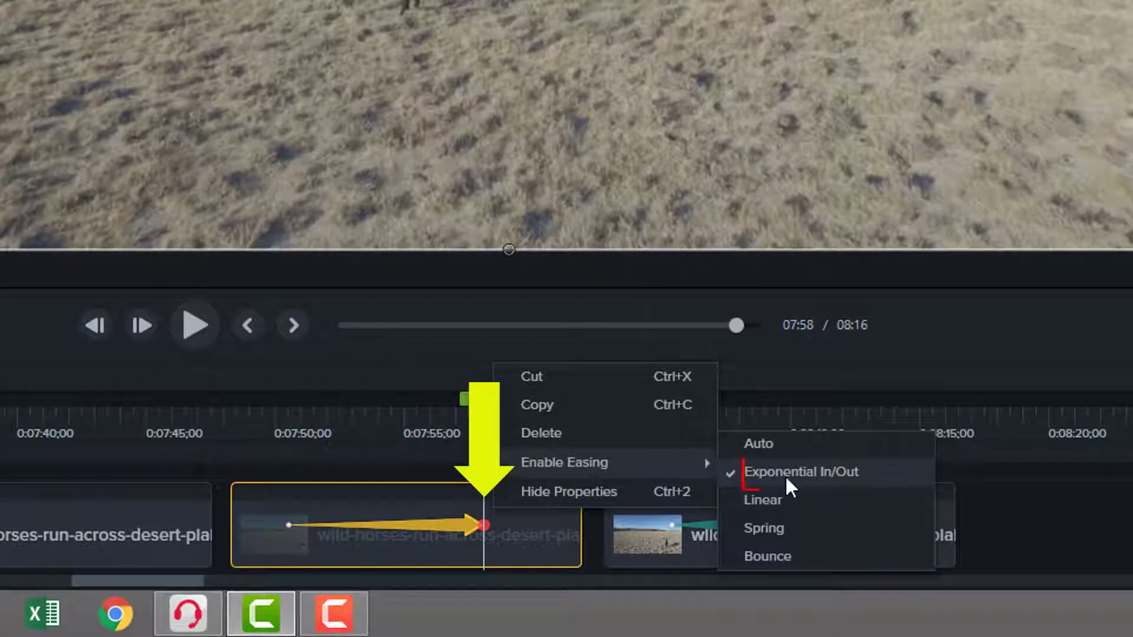
pyautogui.moveTo(831, 491)
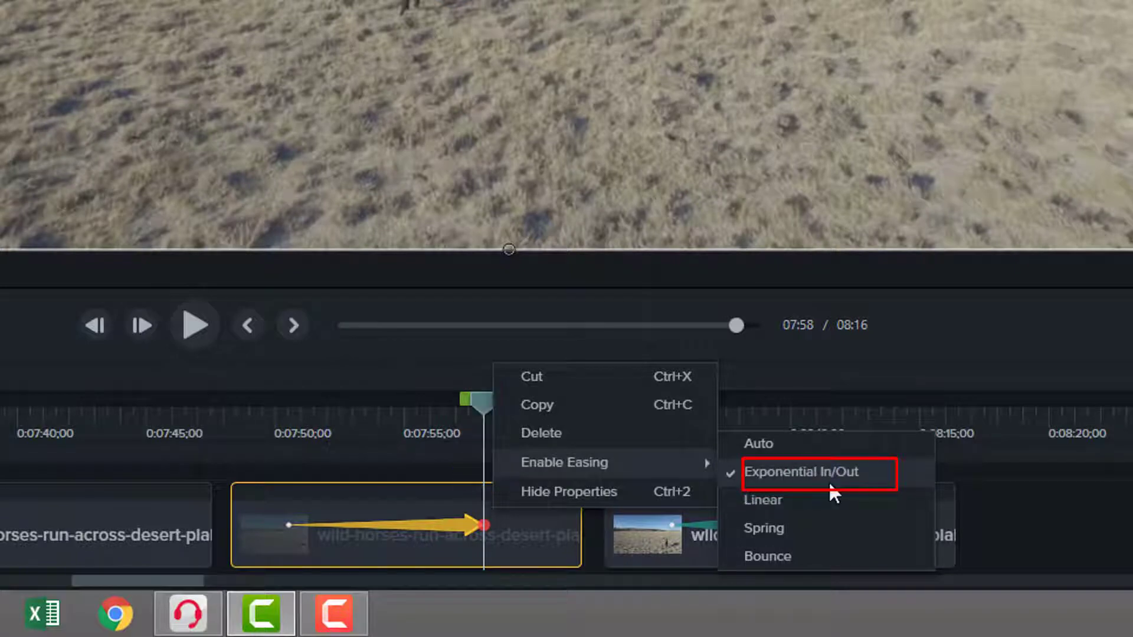
pyautogui.moveTo(711, 502)
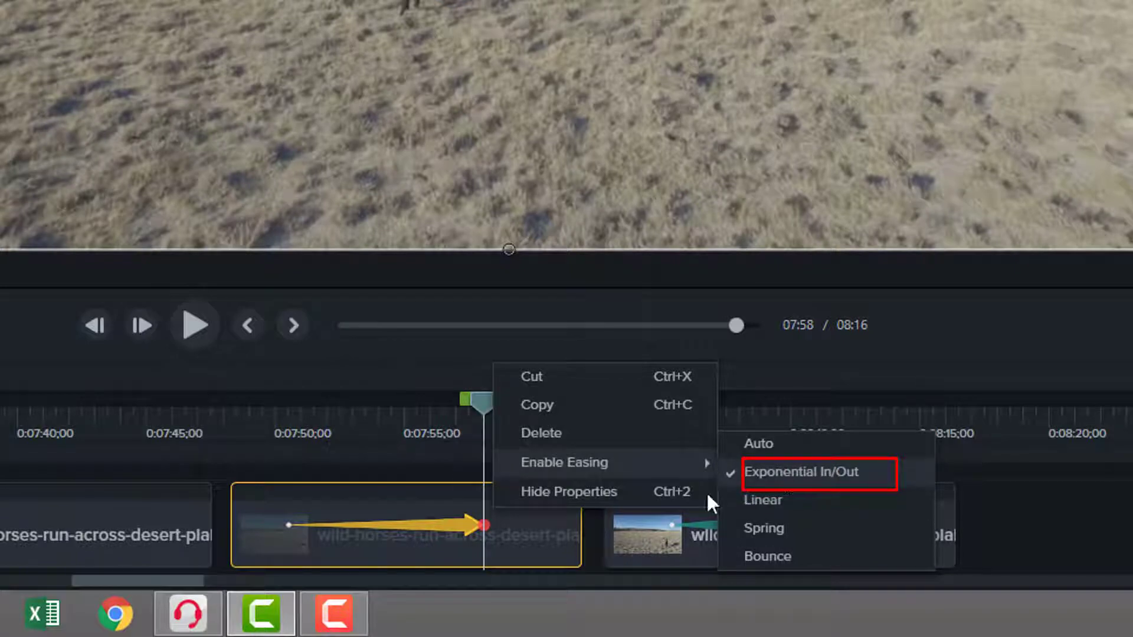
pyautogui.click(800, 472)
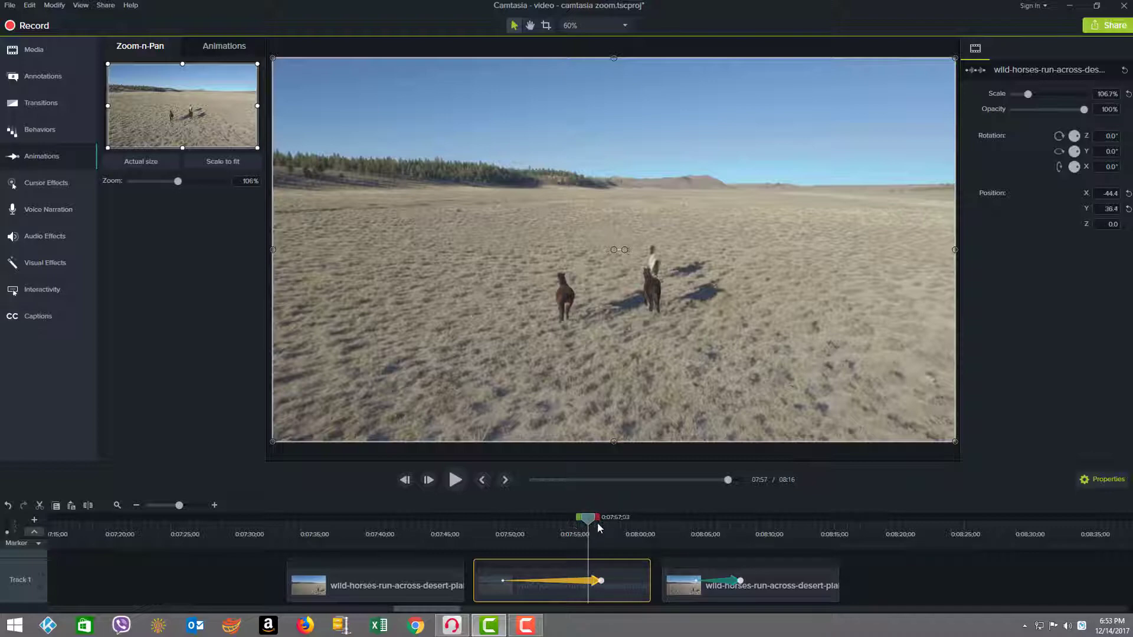
# - Enable easing on the third horse clip's zoom-out animation and play it back
pyautogui.click(615, 518)
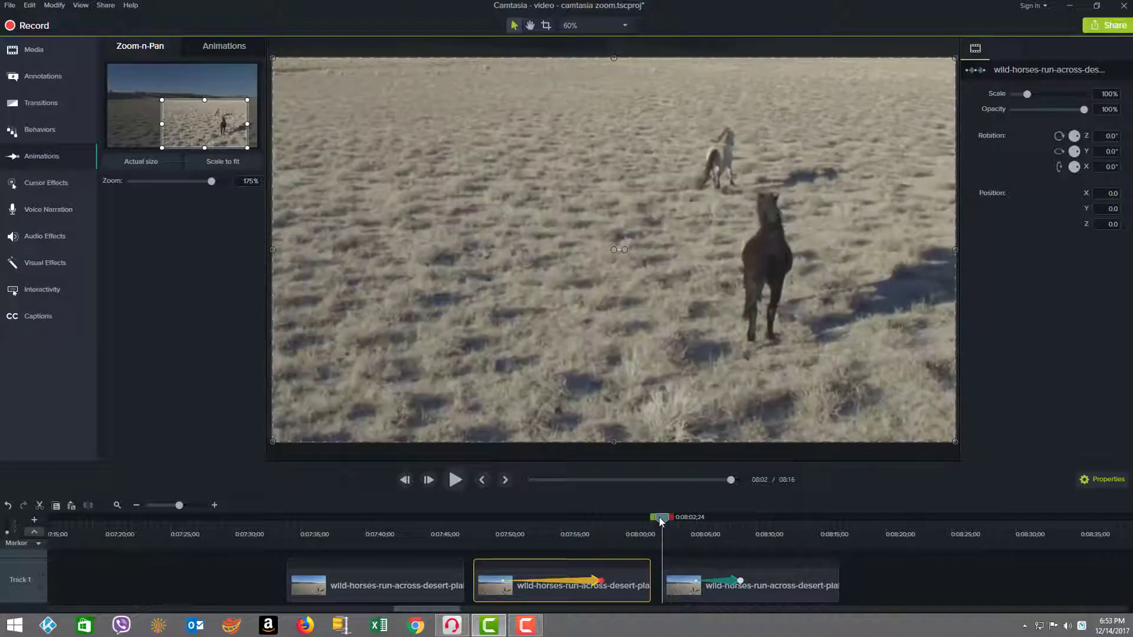
pyautogui.click(749, 580)
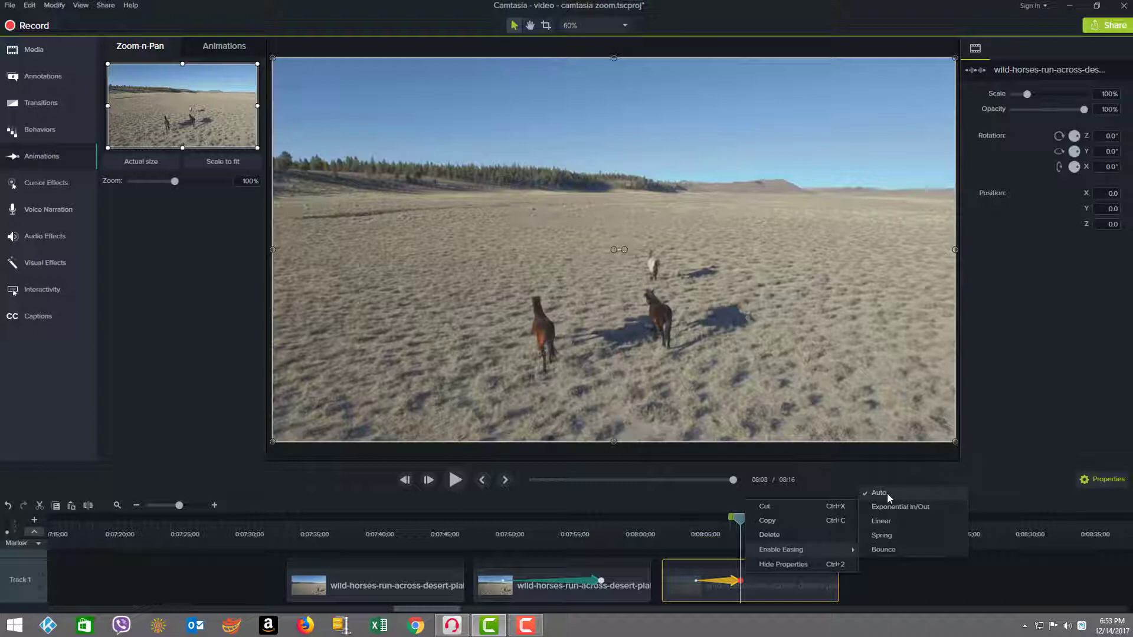
pyautogui.click(878, 492)
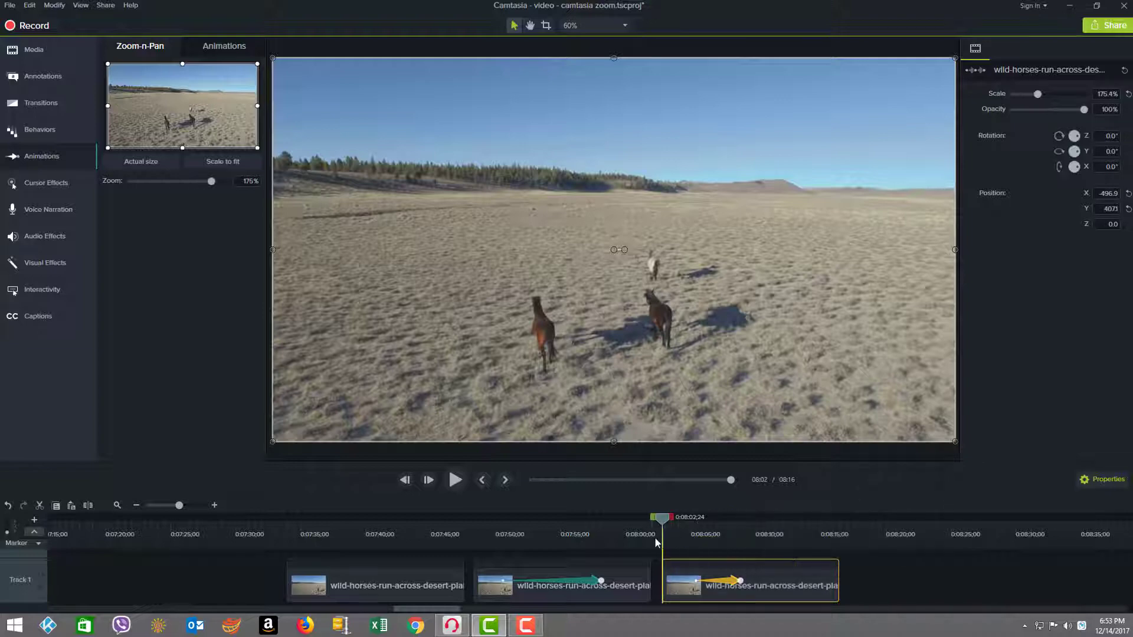
pyautogui.click(454, 479)
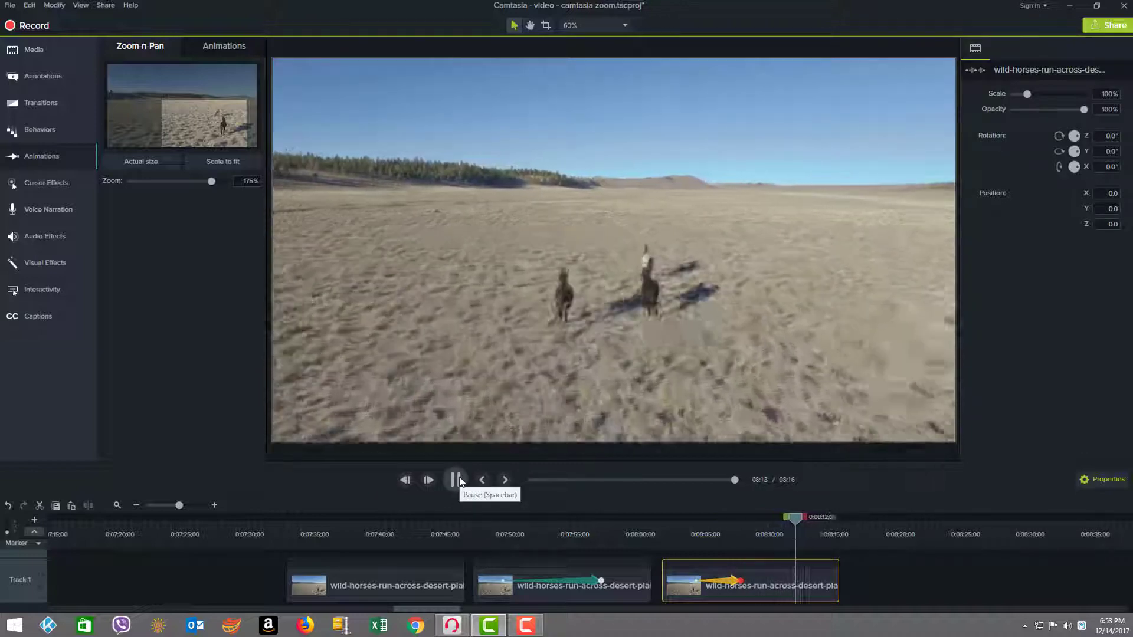
pyautogui.click(454, 479)
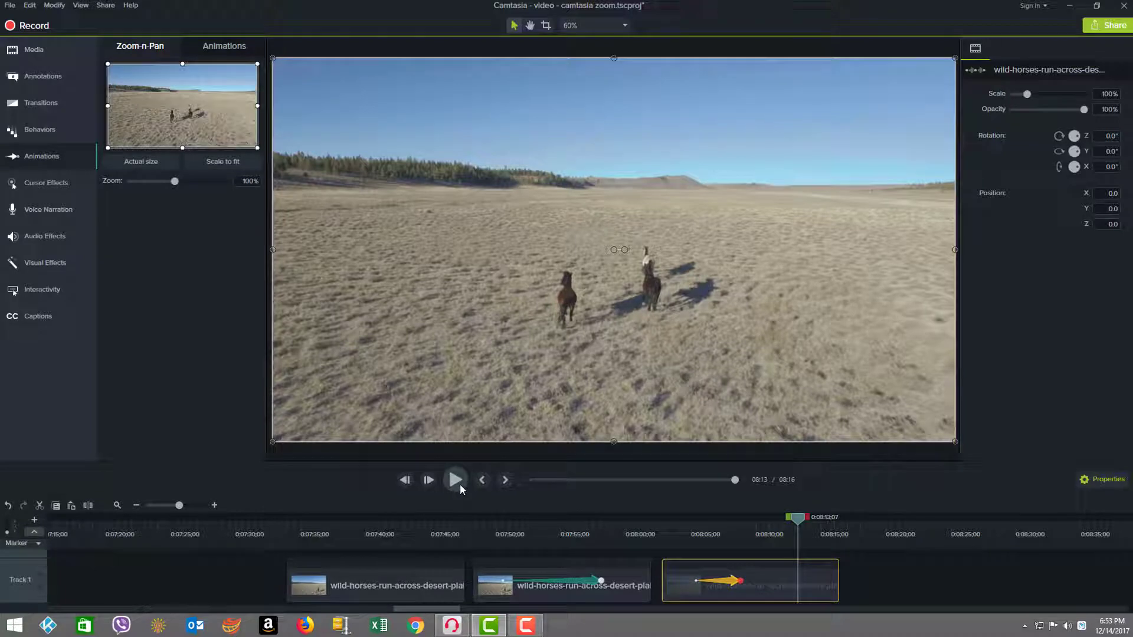